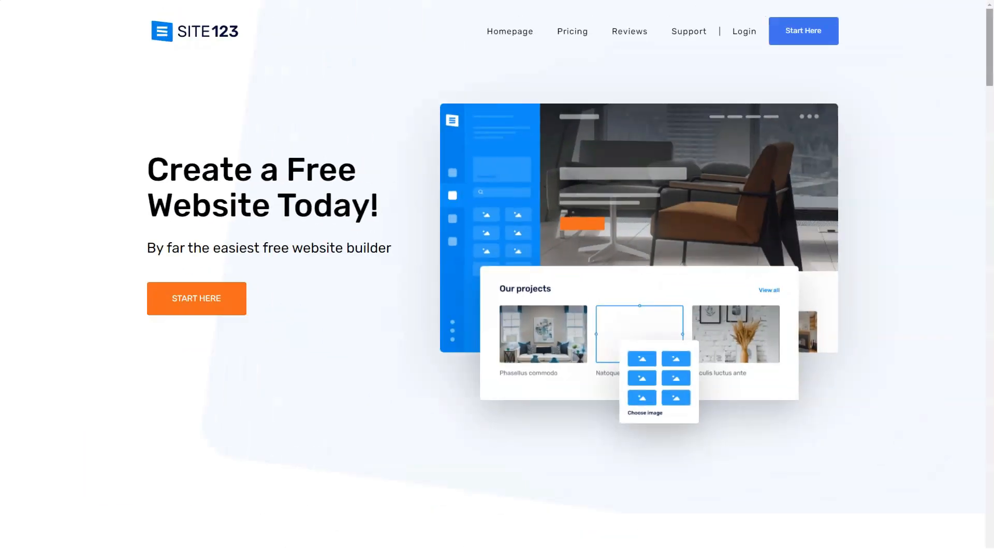
Step: Scroll the SITE123 homepage past templates, Fantastic Features, store and 24/7 support to the FAQ
{"action": "scroll", "scroll_direction": "down", "scroll_amount": 3}
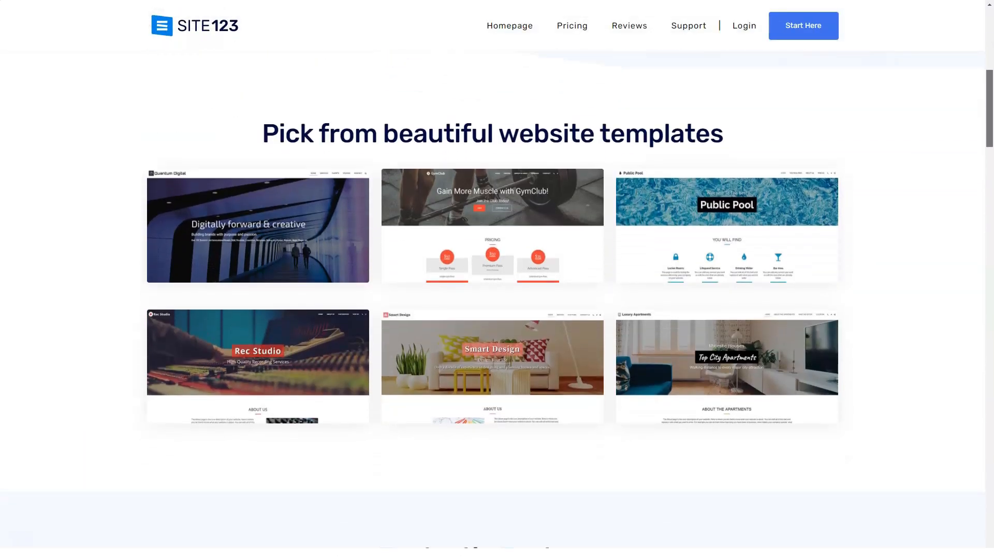
{"action": "scroll", "scroll_direction": "down", "scroll_amount": 3}
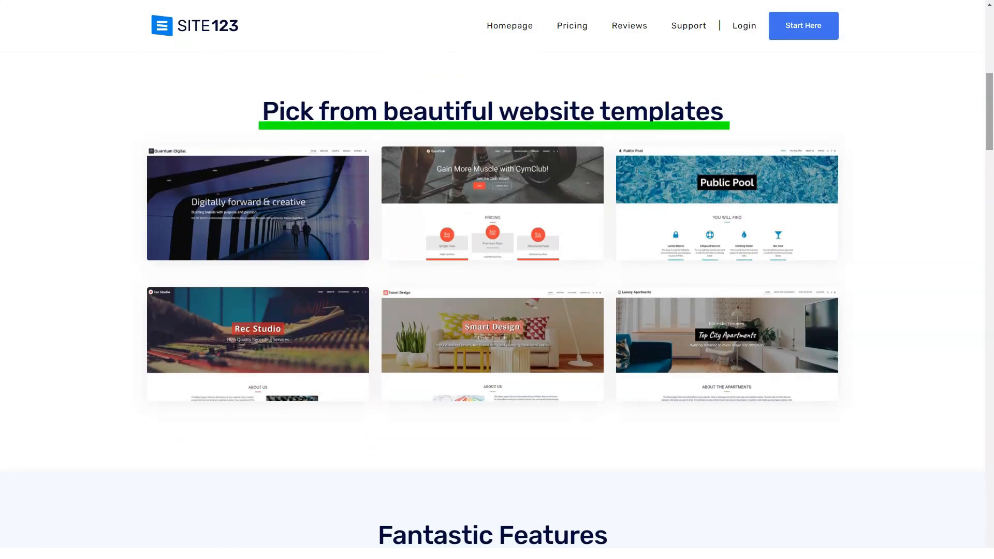
{"action": "scroll", "scroll_direction": "down", "scroll_amount": 3}
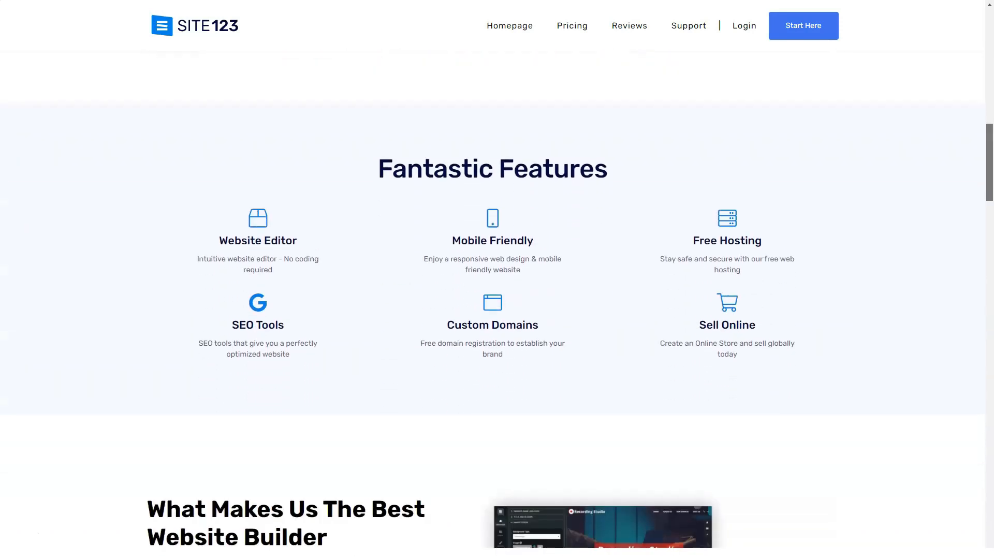
{"action": "scroll", "scroll_direction": "down", "scroll_amount": 3}
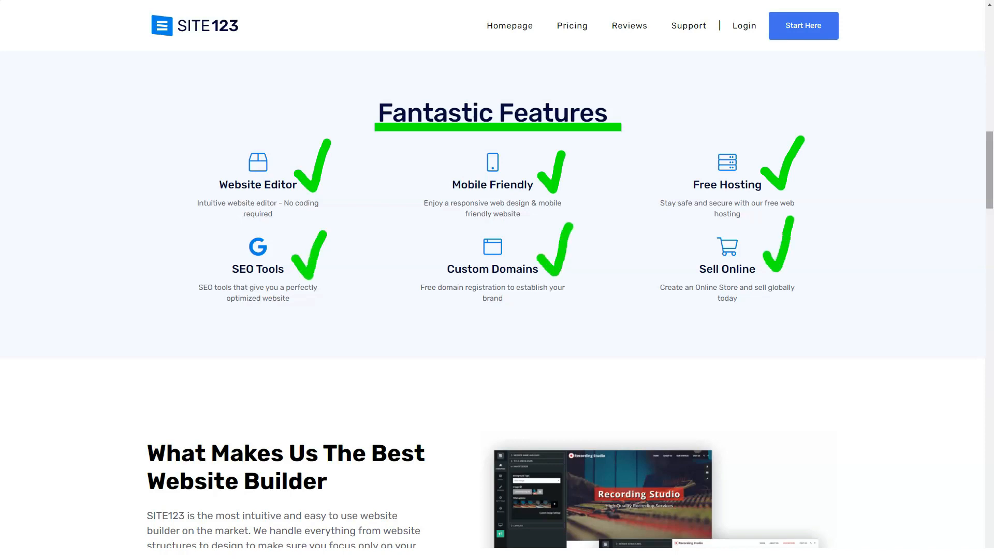
{"action": "scroll", "scroll_direction": "down", "scroll_amount": 3}
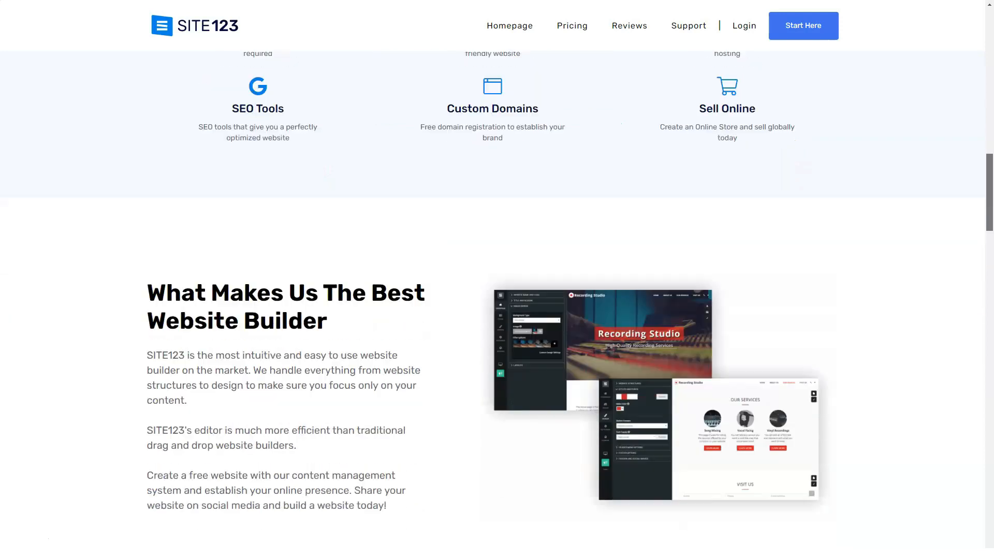
{"action": "scroll", "scroll_direction": "down", "scroll_amount": 3}
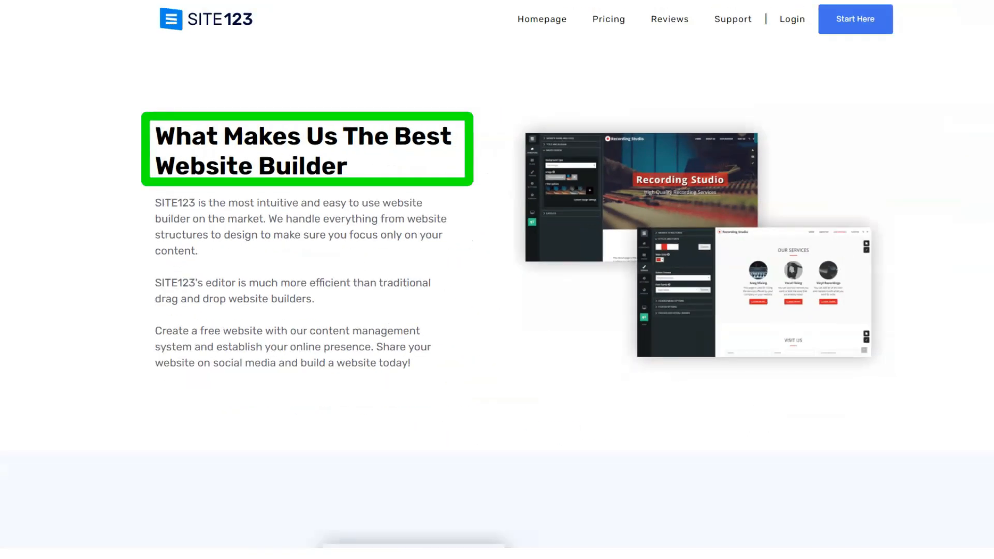
{"action": "scroll", "scroll_direction": "down", "scroll_amount": 3}
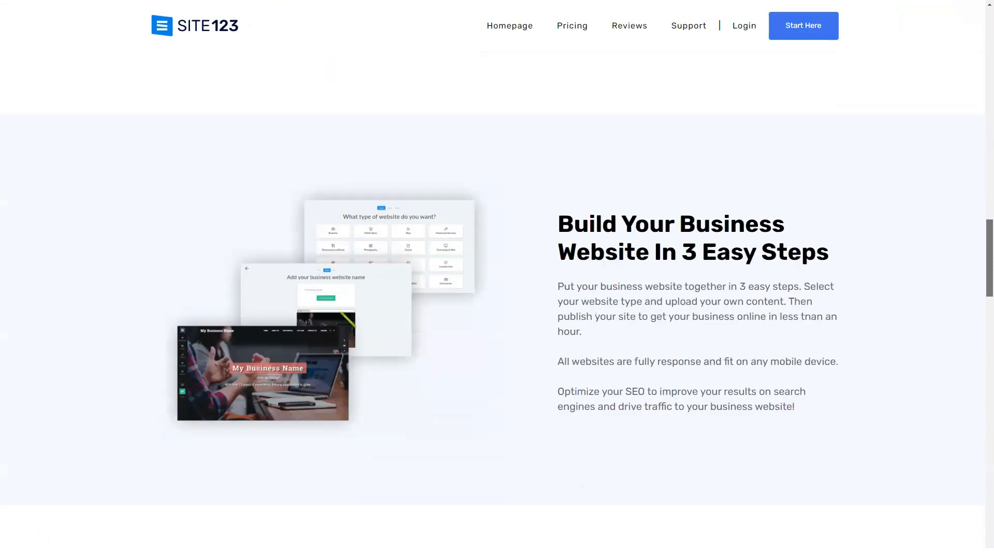
{"action": "scroll", "scroll_direction": "down", "scroll_amount": 3}
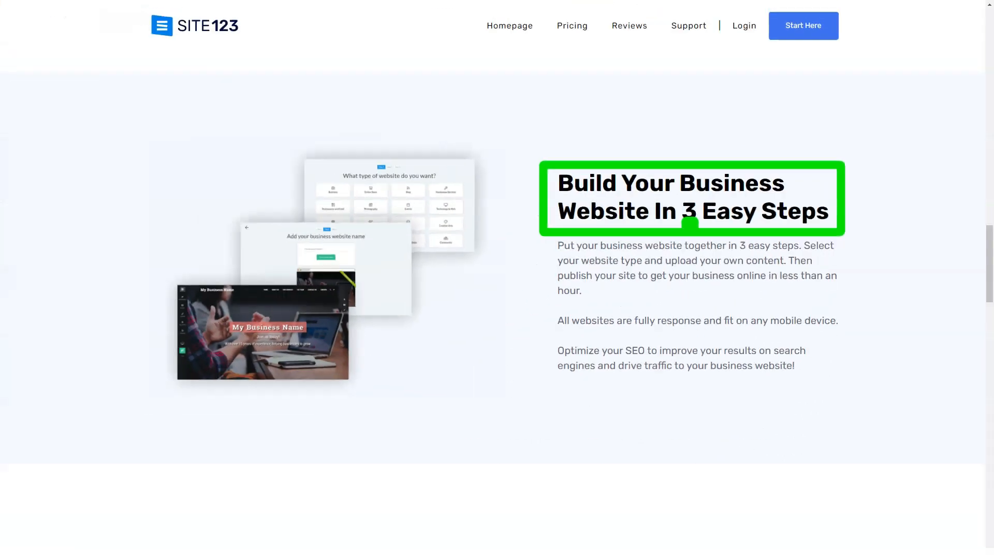
{"action": "scroll", "scroll_direction": "down", "scroll_amount": 3}
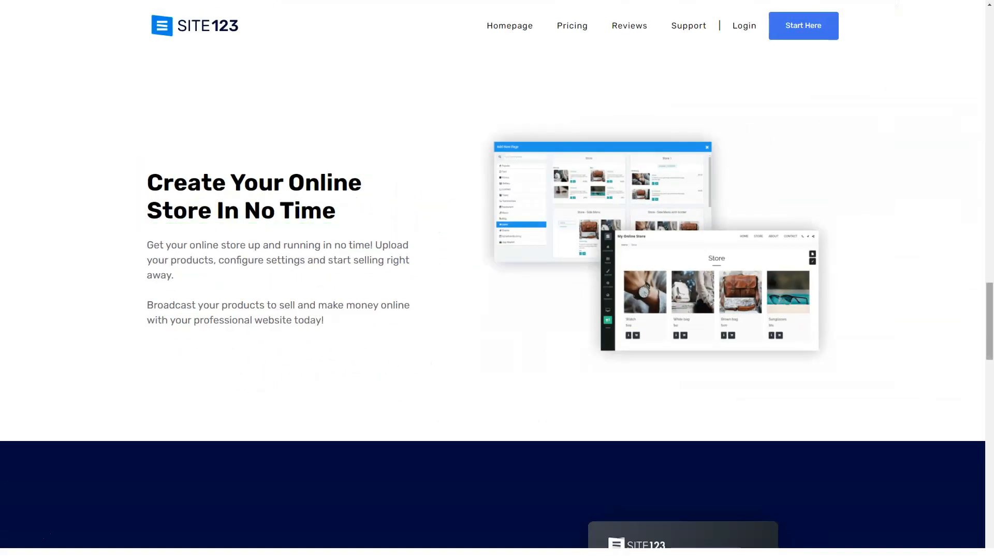
{"action": "scroll", "scroll_direction": "down", "scroll_amount": 3}
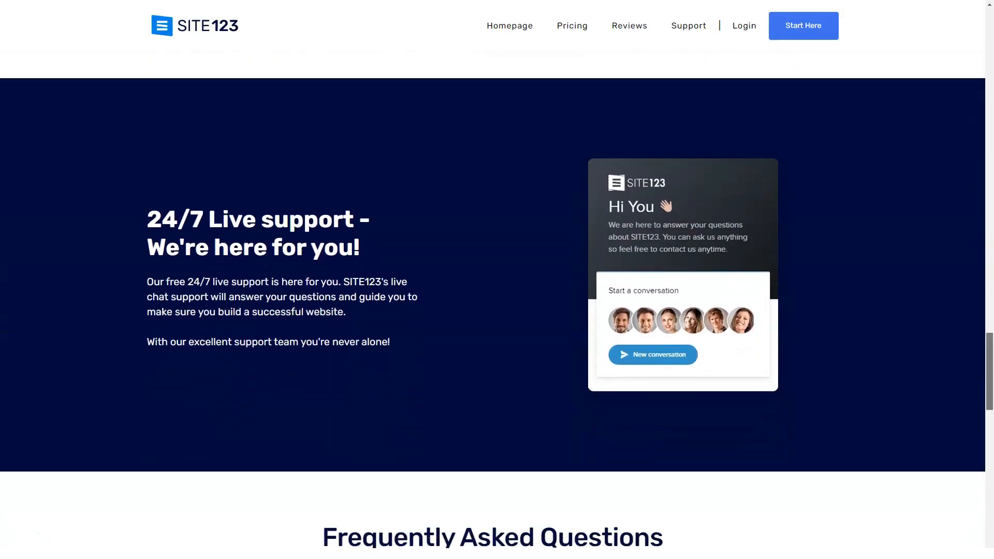
{"action": "scroll", "scroll_direction": "down", "scroll_amount": 3}
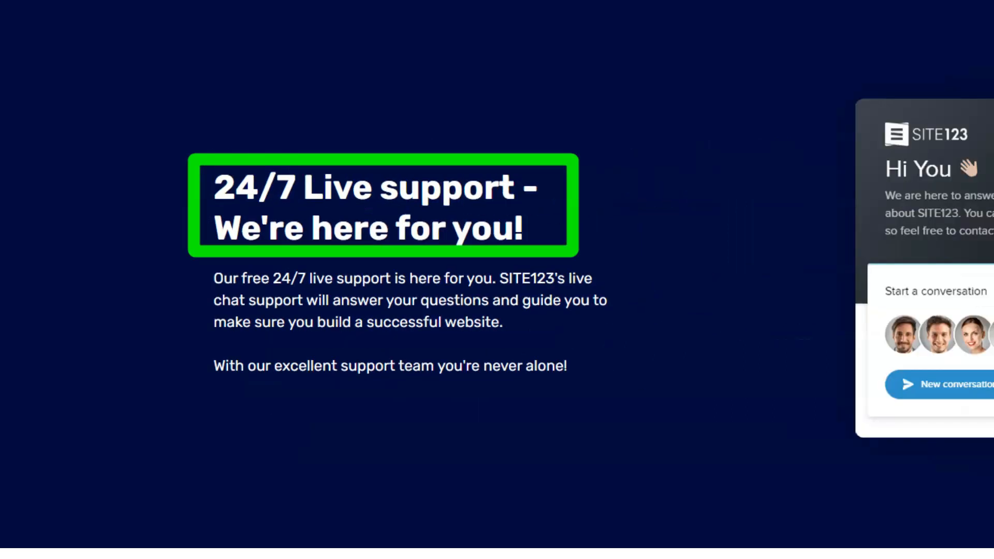
{"action": "scroll", "scroll_direction": "down", "scroll_amount": 3}
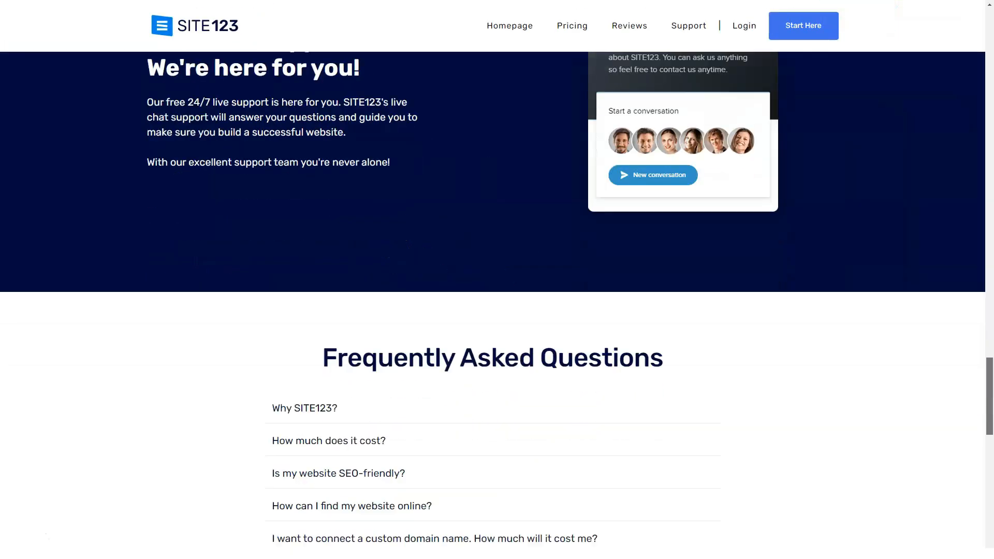
Step: Expand FAQ answers on finding the site online, storage, royalty-free images and self-updating
{"action": "scroll", "scroll_direction": "down", "scroll_amount": 3}
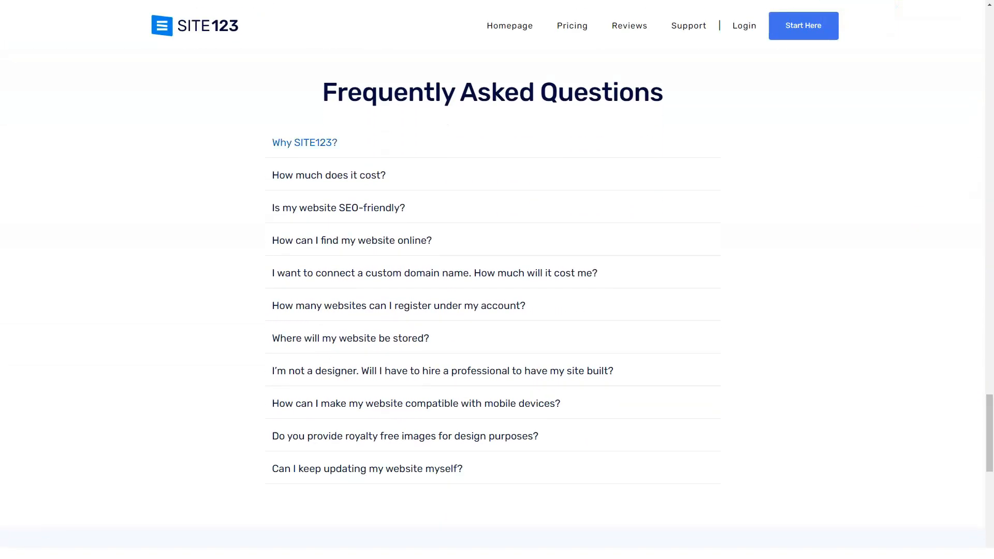
{"action": "left_click", "coordinate": [304, 142]}
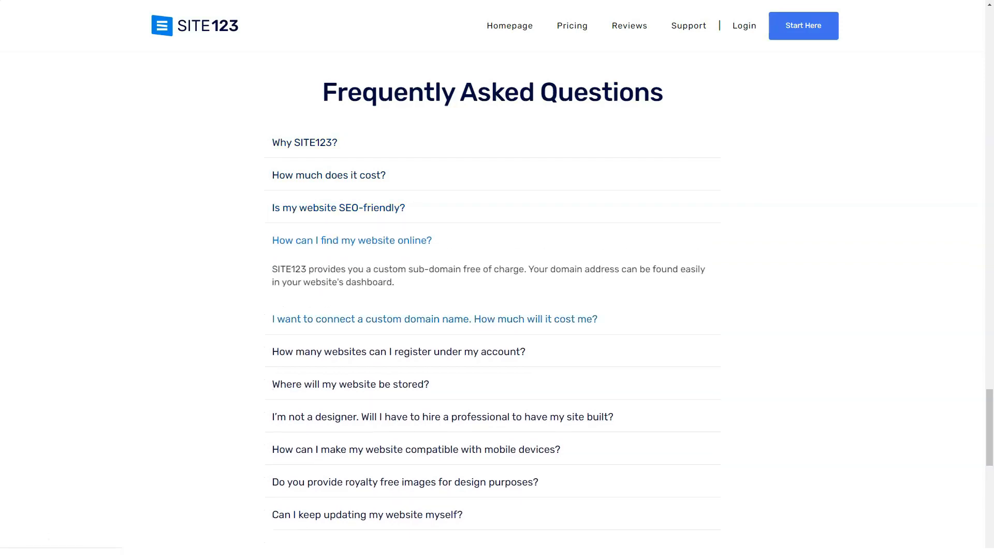
{"action": "left_click", "coordinate": [434, 319]}
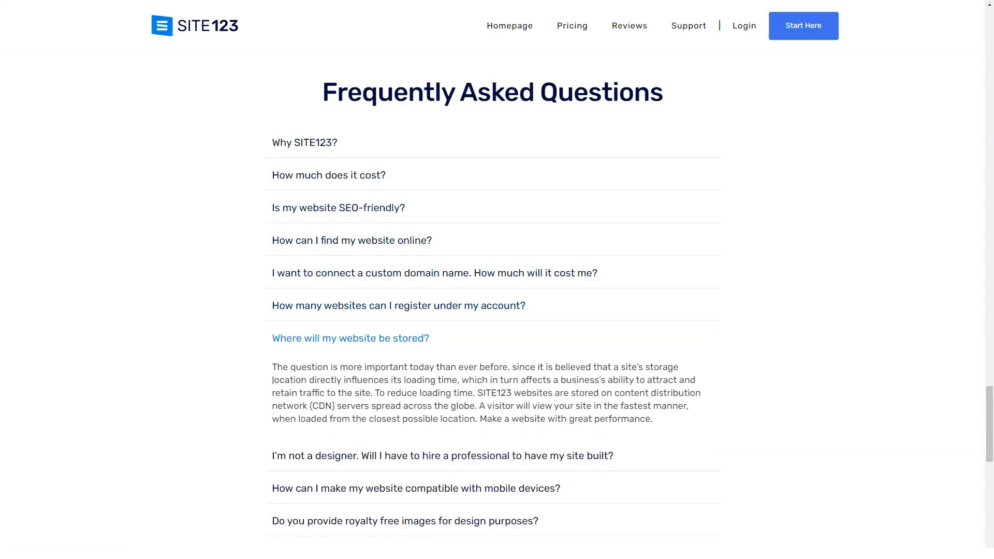
{"action": "scroll", "scroll_direction": "down", "scroll_amount": 3}
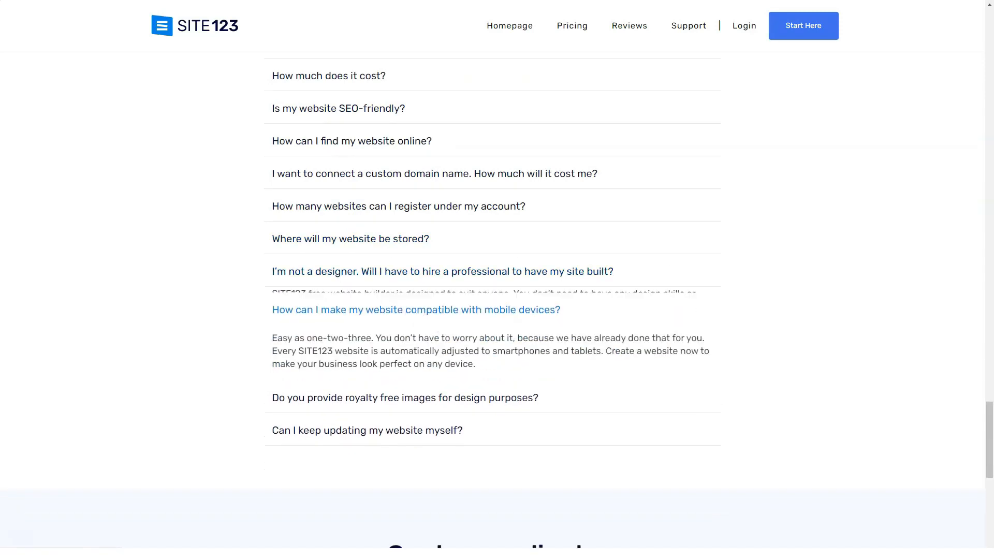
{"action": "left_click", "coordinate": [404, 398]}
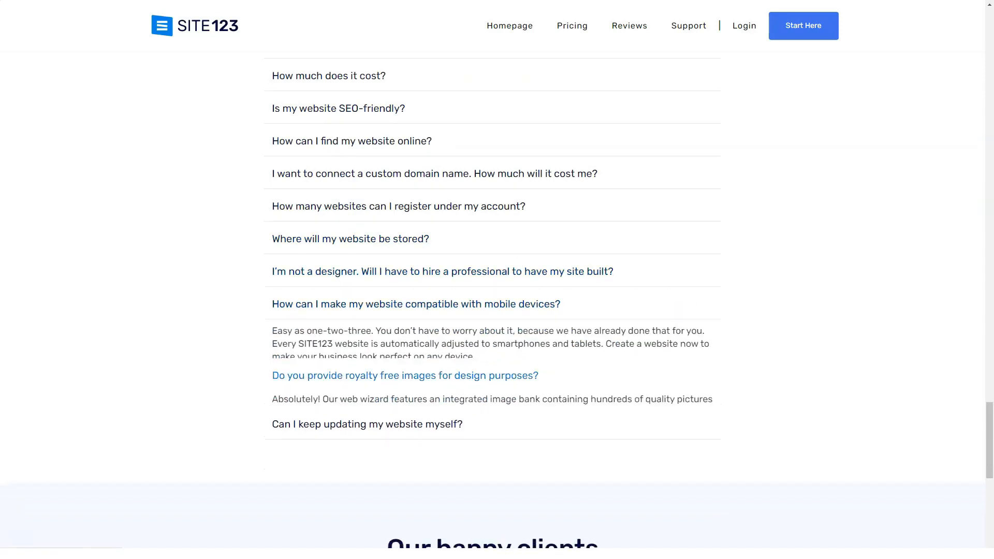
{"action": "left_click", "coordinate": [416, 304]}
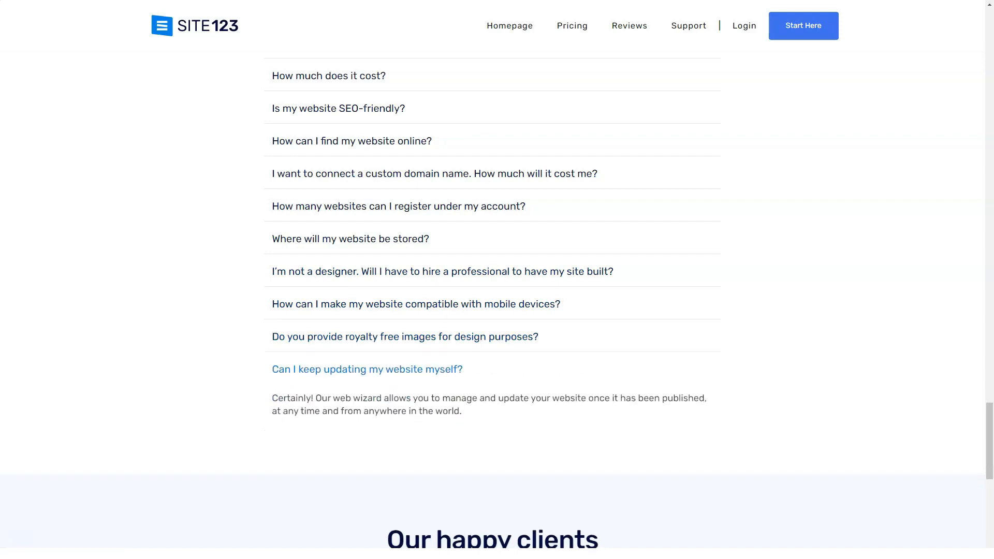
{"action": "scroll", "scroll_direction": "down", "scroll_amount": 3}
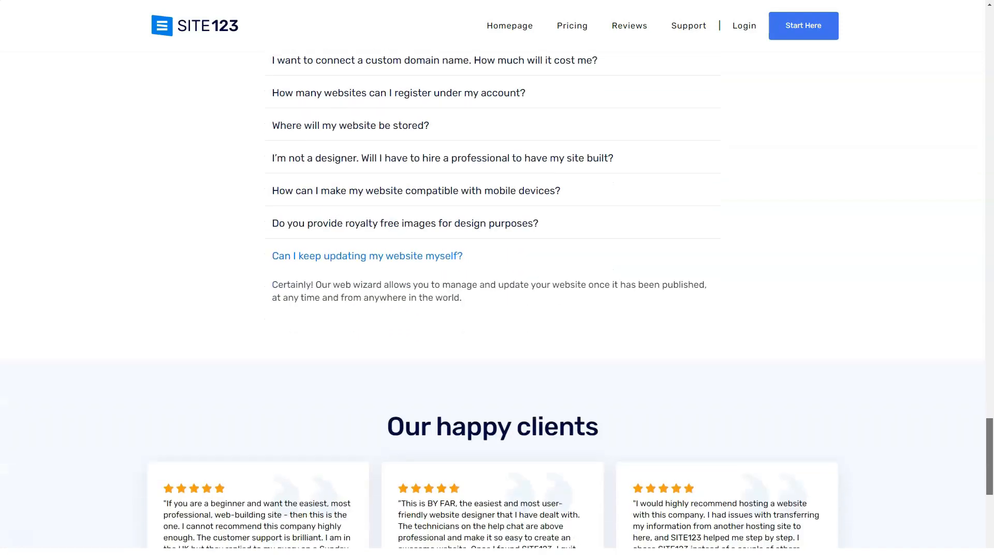
{"action": "scroll", "scroll_direction": "down", "scroll_amount": 3}
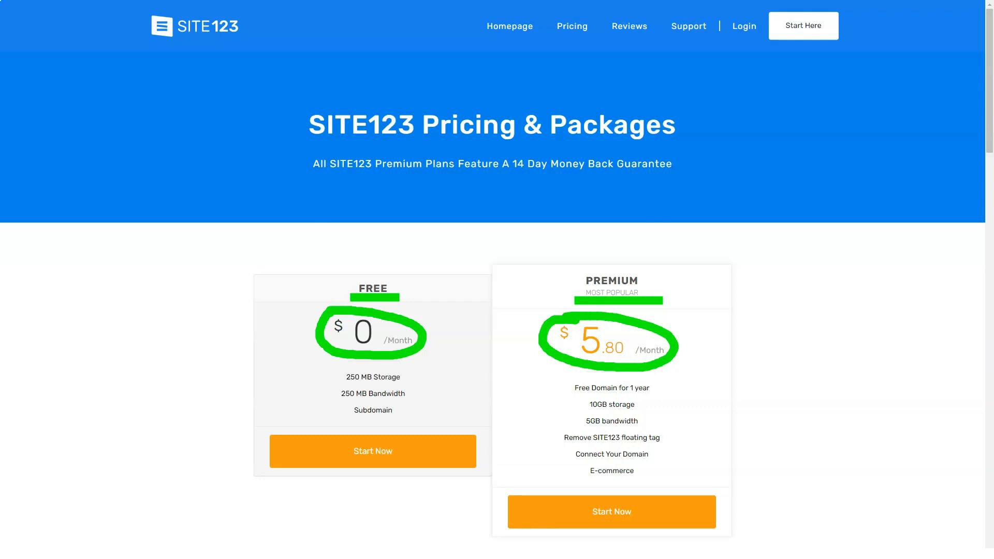
Step: Expand pricing FAQ answers on number of package plans, buying domains and cancelling service
{"action": "scroll", "scroll_direction": "down", "scroll_amount": 3}
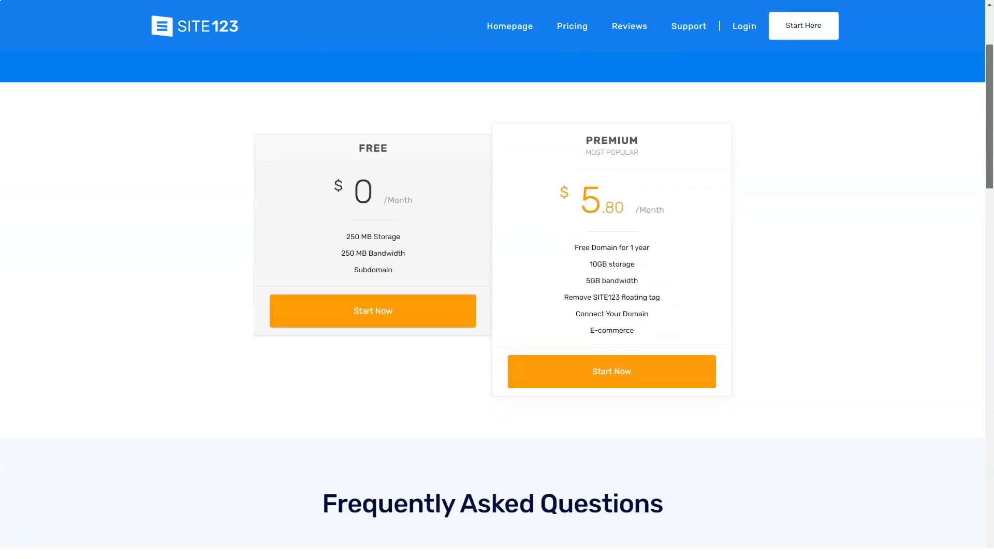
{"action": "scroll", "scroll_direction": "down", "scroll_amount": 3}
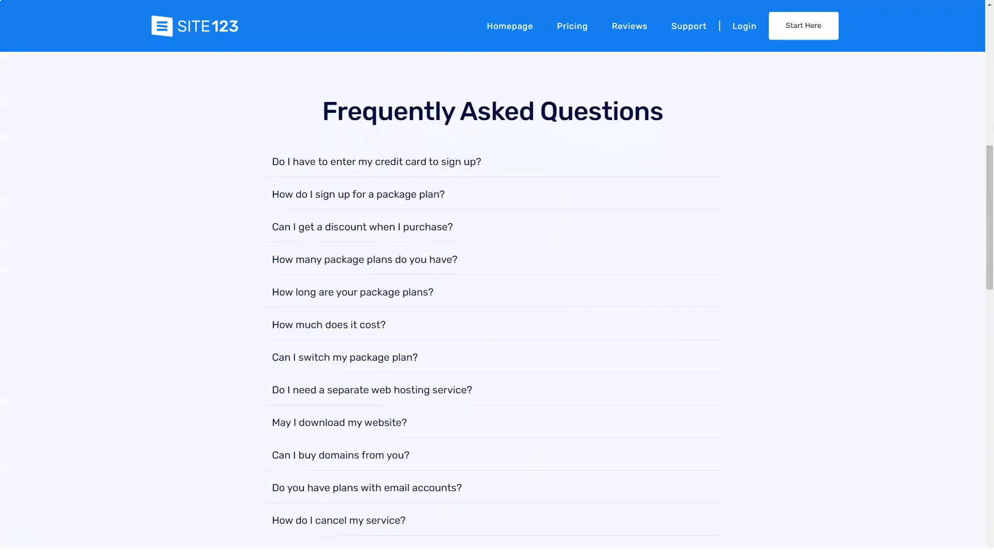
{"action": "left_click", "coordinate": [358, 194]}
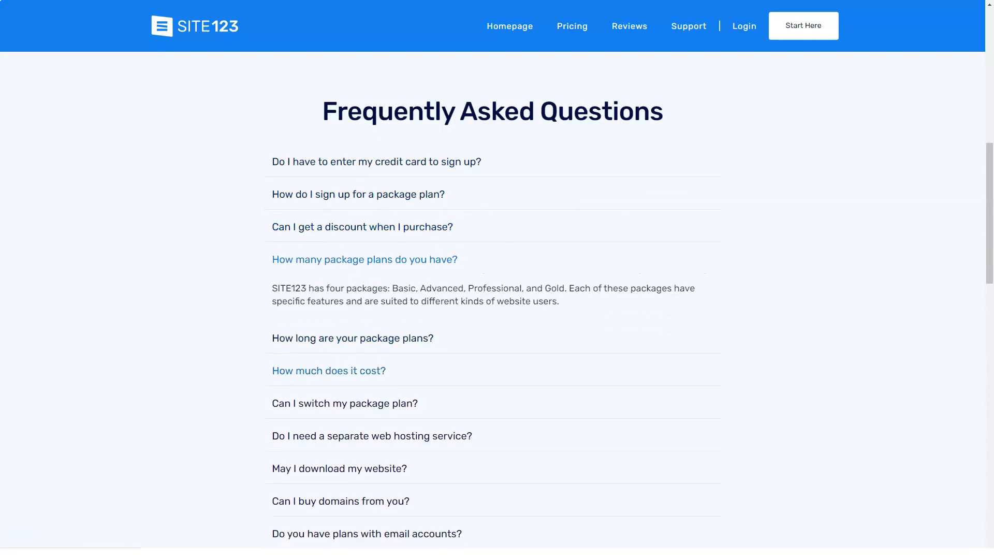
{"action": "left_click", "coordinate": [329, 370]}
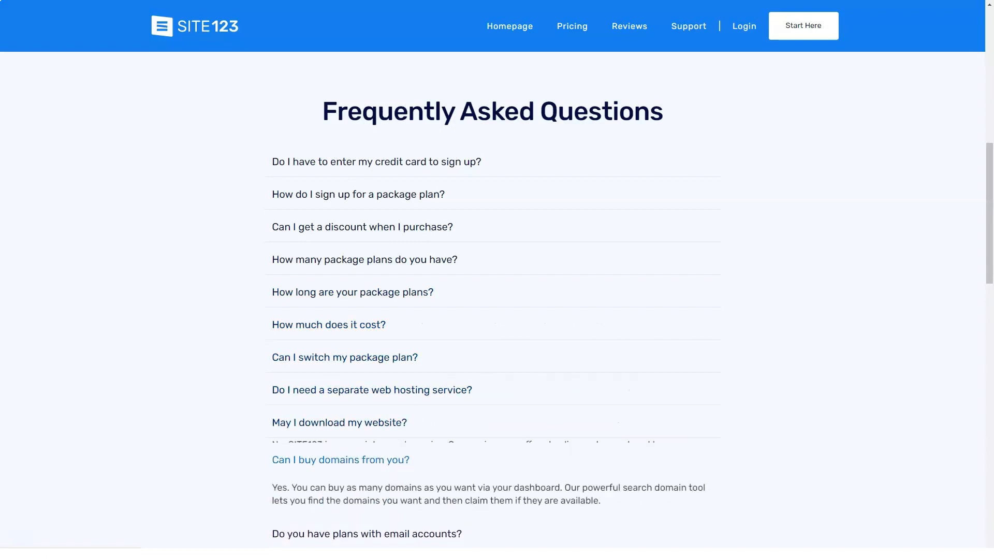
{"action": "scroll", "scroll_direction": "down", "scroll_amount": 3}
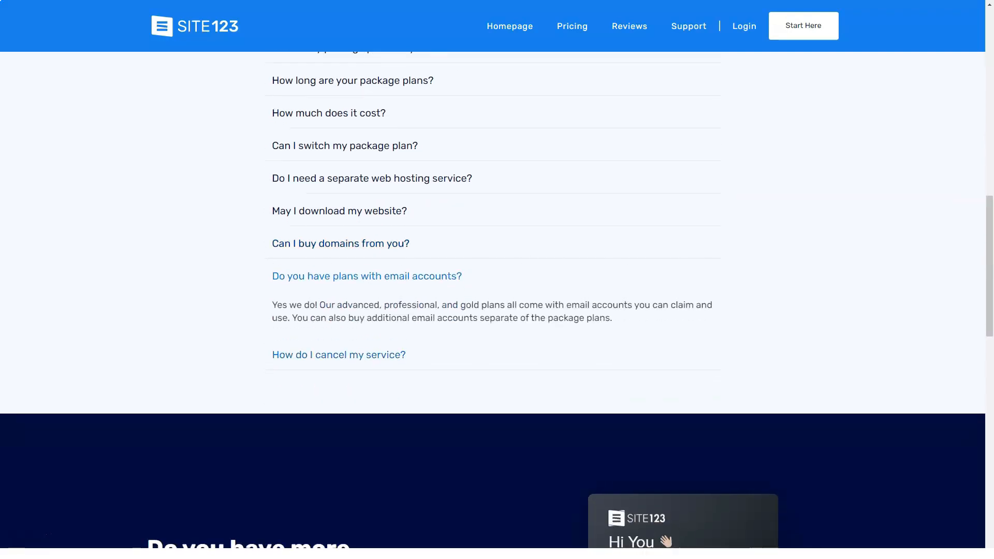
{"action": "left_click", "coordinate": [338, 354]}
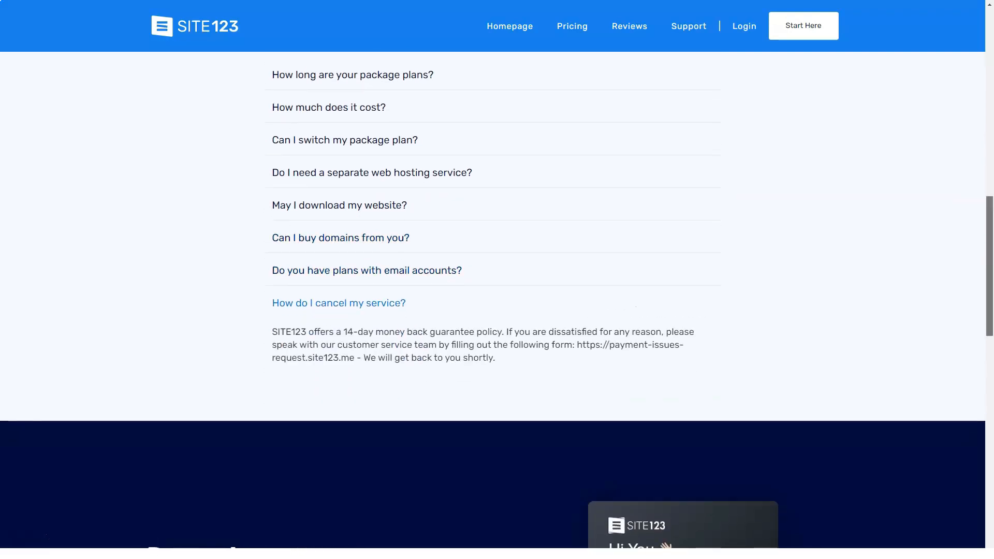
{"action": "scroll", "scroll_direction": "down", "scroll_amount": 3}
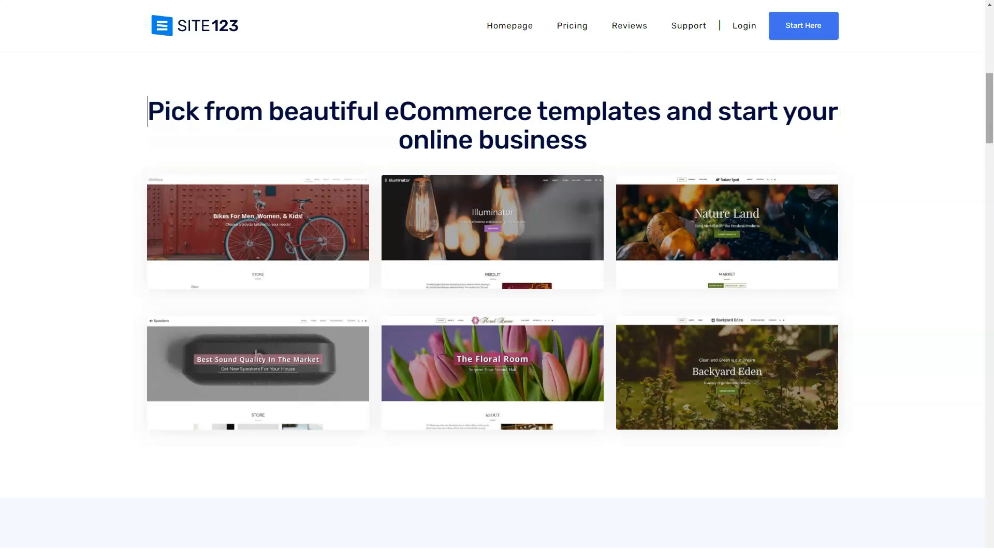
Step: Scroll the eCommerce page through store-building, product management and responsive design to 24/7 support
{"action": "scroll", "scroll_direction": "down", "scroll_amount": 3}
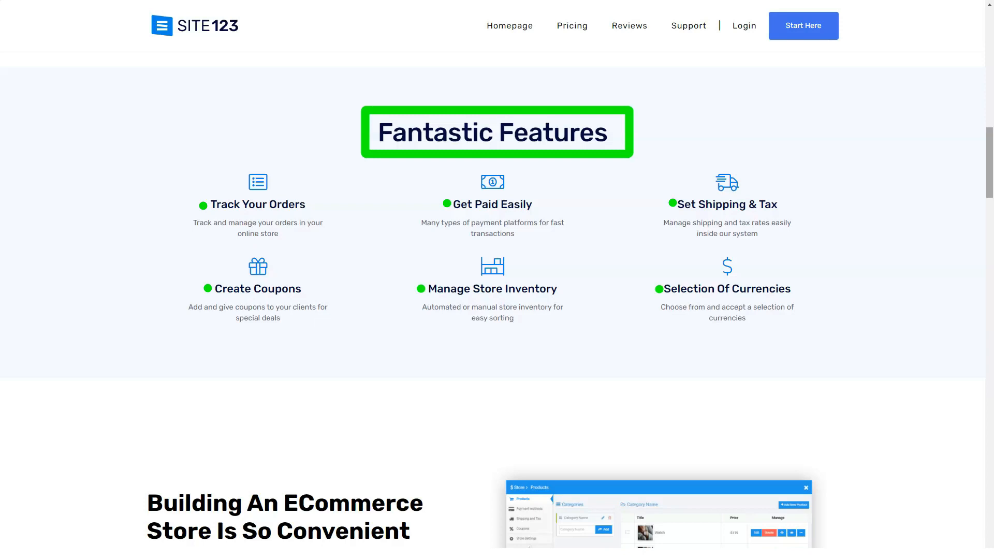
{"action": "scroll", "scroll_direction": "down", "scroll_amount": 3}
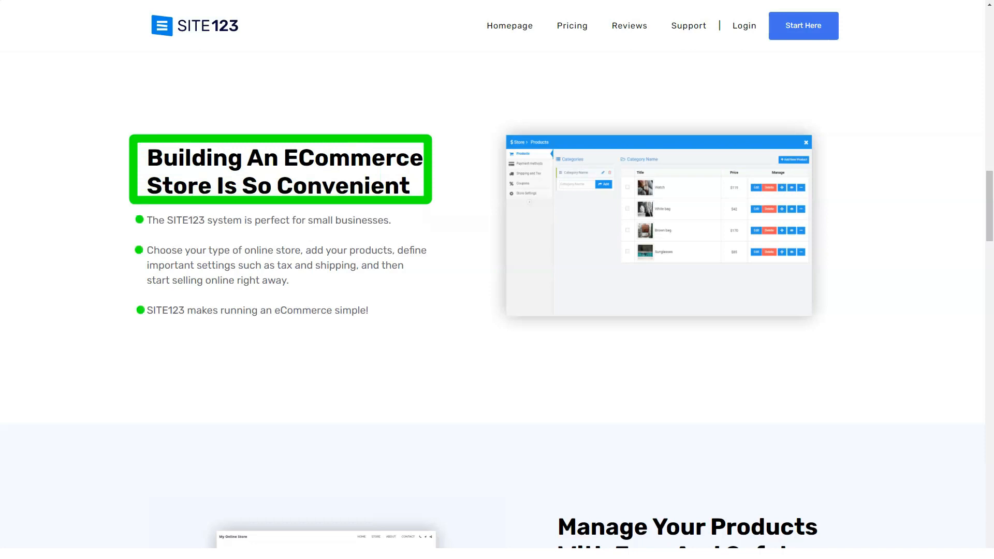
{"action": "scroll", "scroll_direction": "down", "scroll_amount": 3}
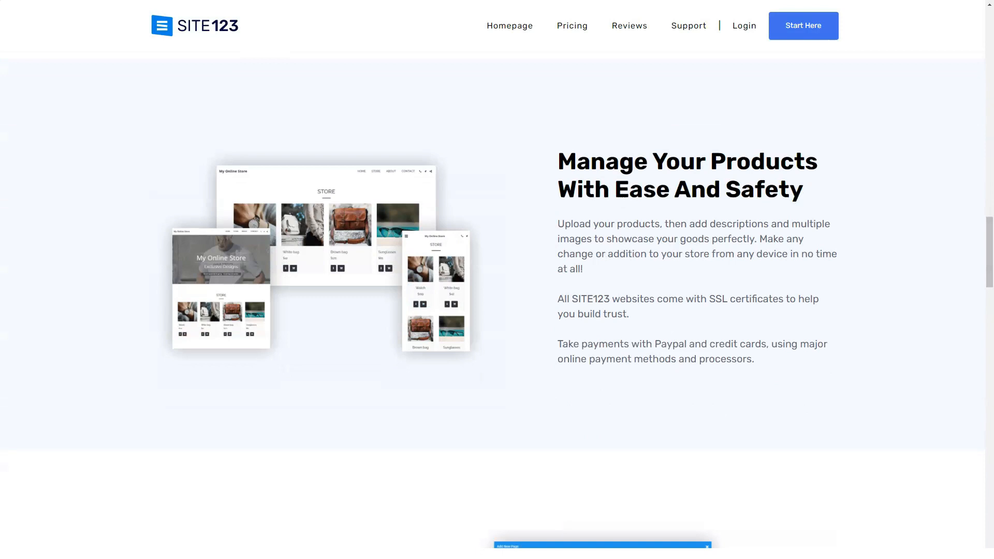
{"action": "scroll", "scroll_direction": "down", "scroll_amount": 3}
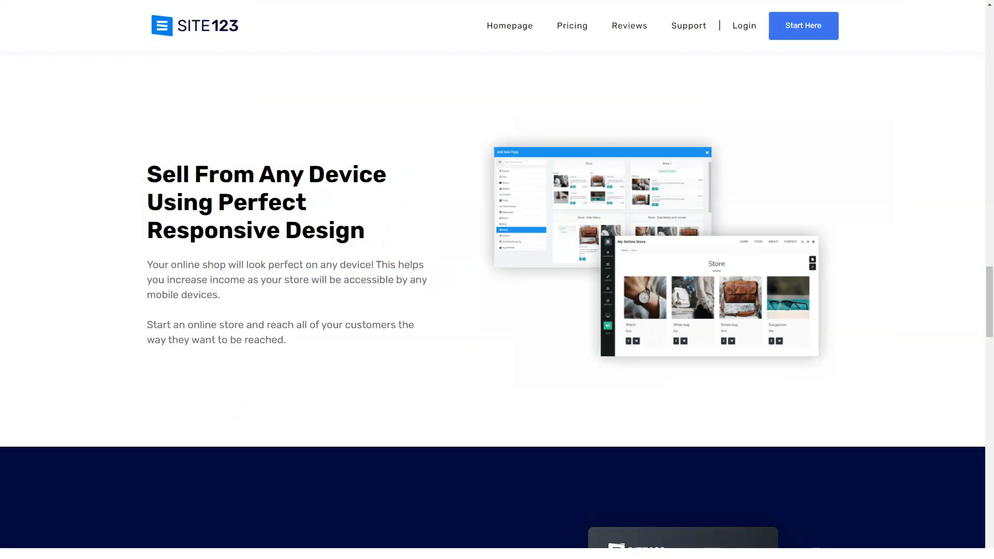
{"action": "scroll", "scroll_direction": "down", "scroll_amount": 3}
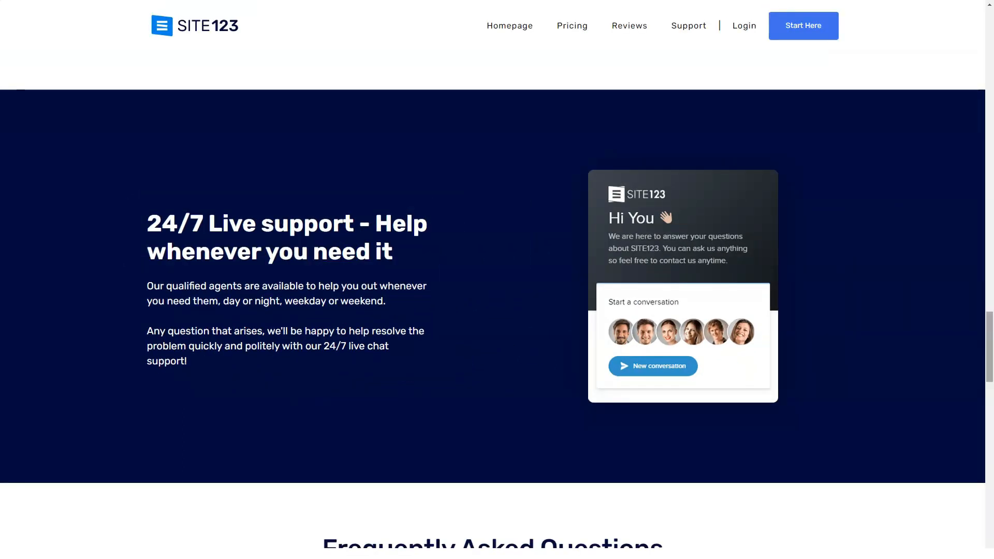
Step: Expand store FAQs on coupons, product options, digital products and payment options, then reach the blog page
{"action": "scroll", "scroll_direction": "down", "scroll_amount": 3}
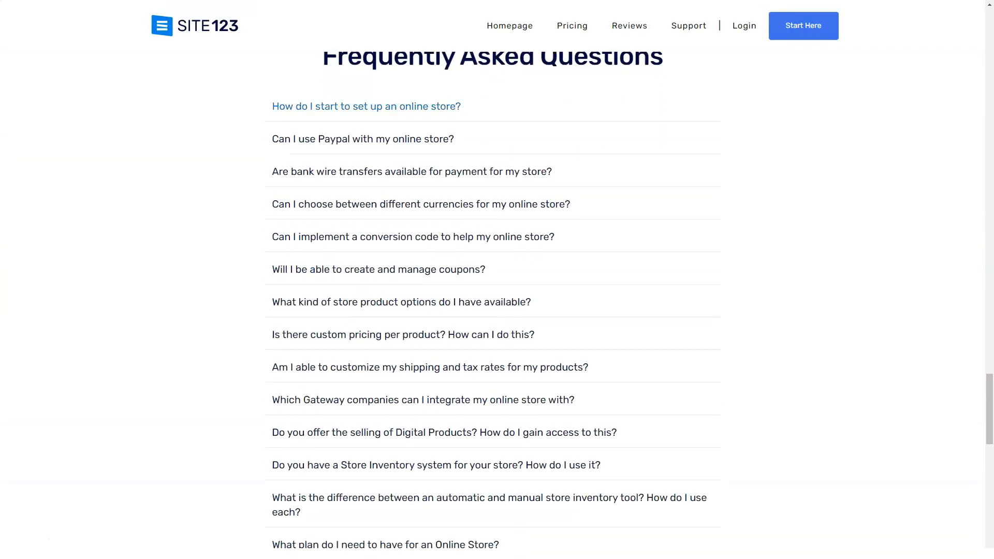
{"action": "left_click", "coordinate": [366, 106]}
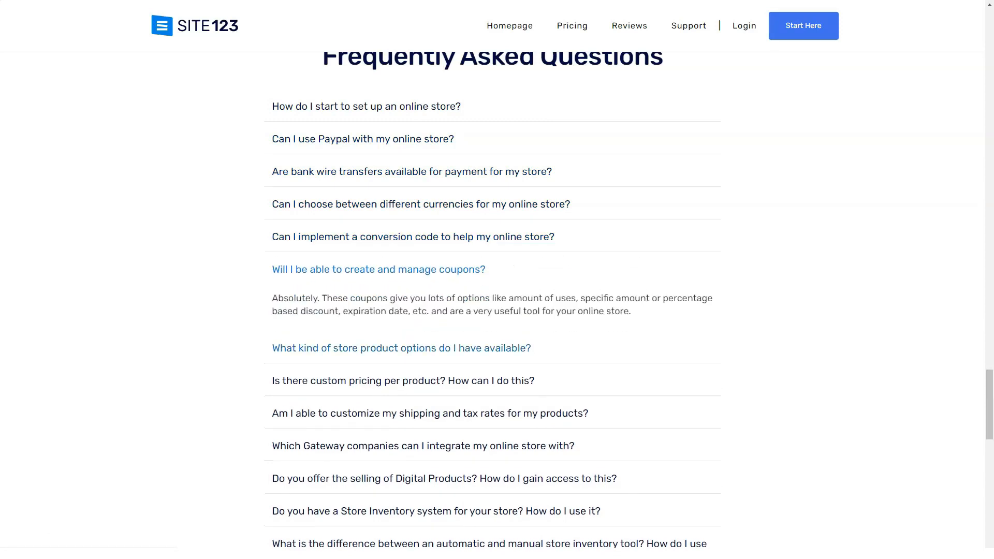
{"action": "left_click", "coordinate": [401, 348]}
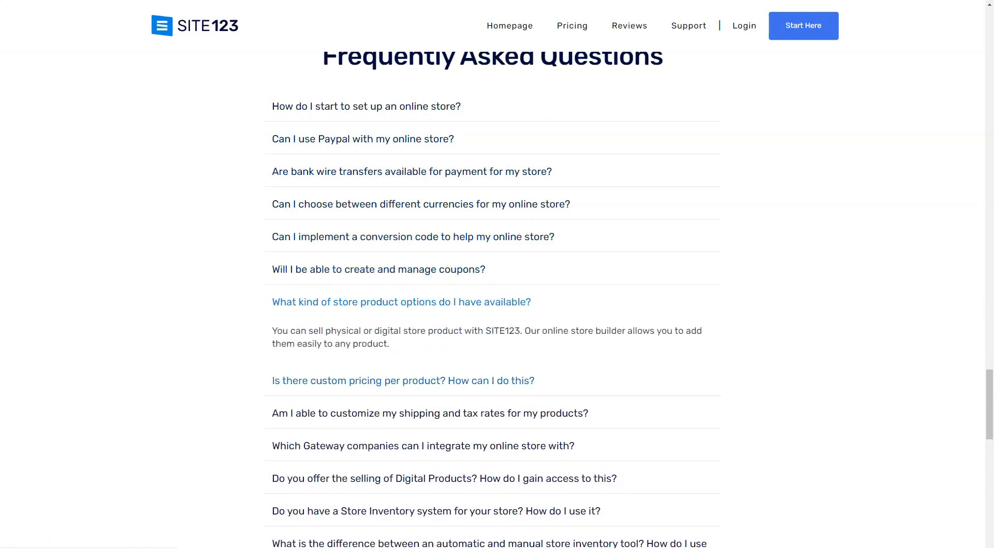
{"action": "left_click", "coordinate": [401, 302]}
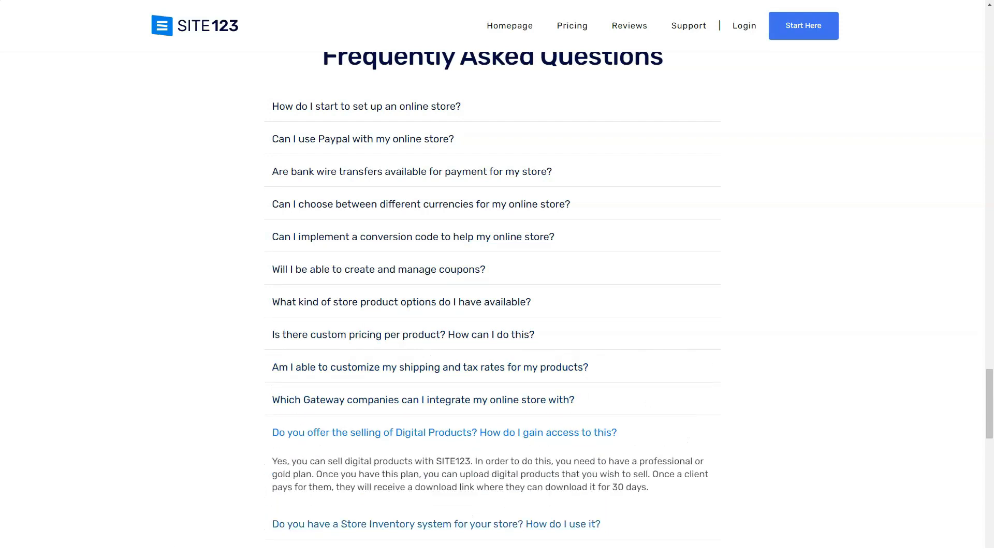
{"action": "scroll", "scroll_direction": "down", "scroll_amount": 3}
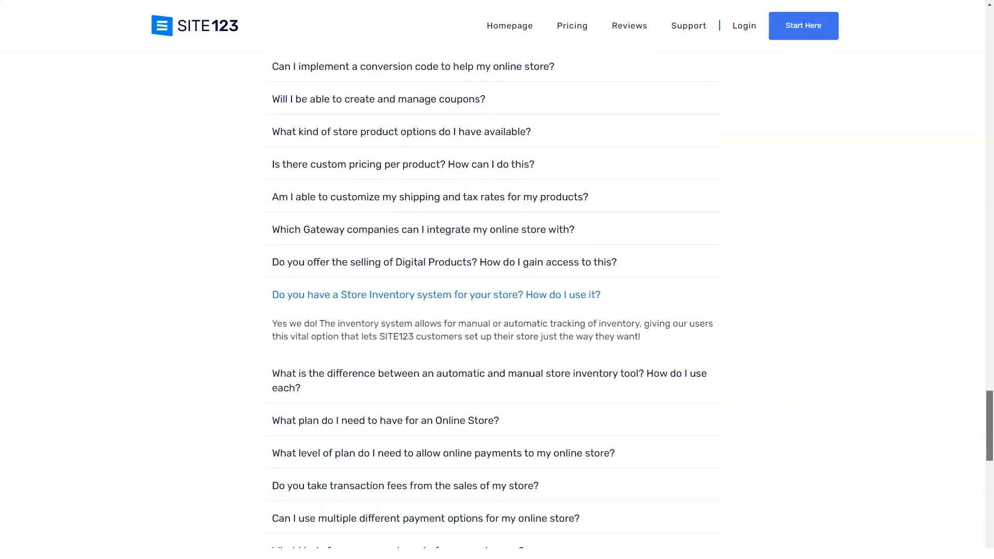
{"action": "scroll", "scroll_direction": "down", "scroll_amount": 3}
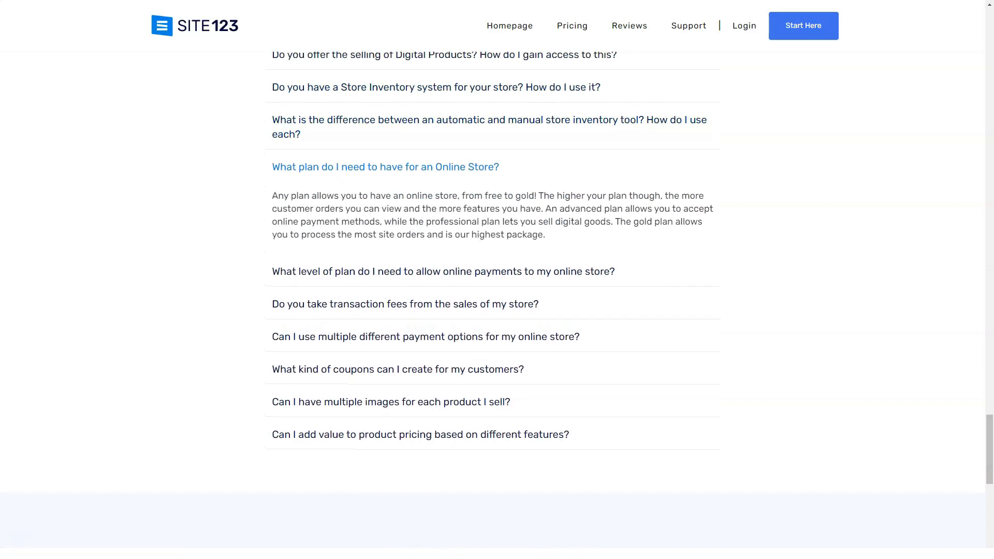
{"action": "left_click", "coordinate": [443, 199]}
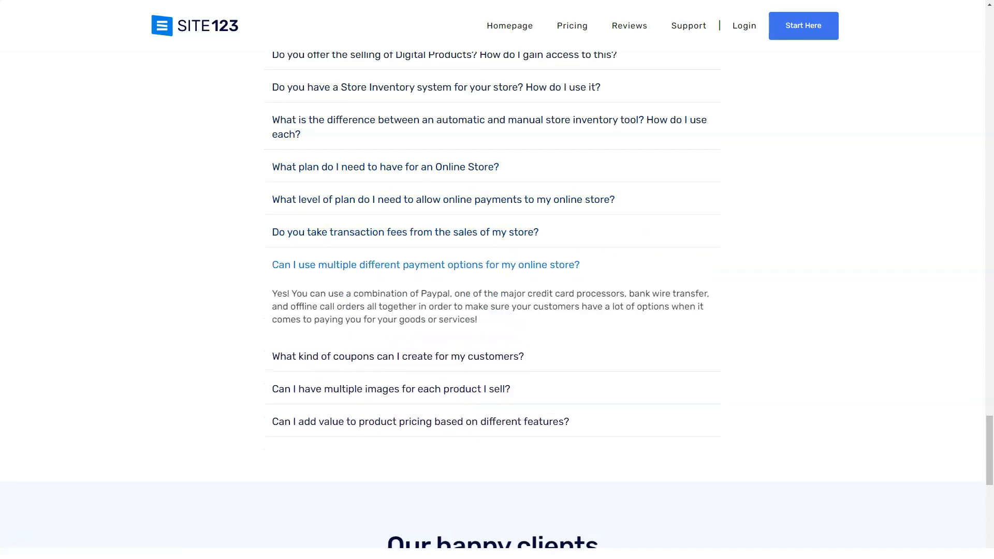
{"action": "left_click", "coordinate": [390, 389]}
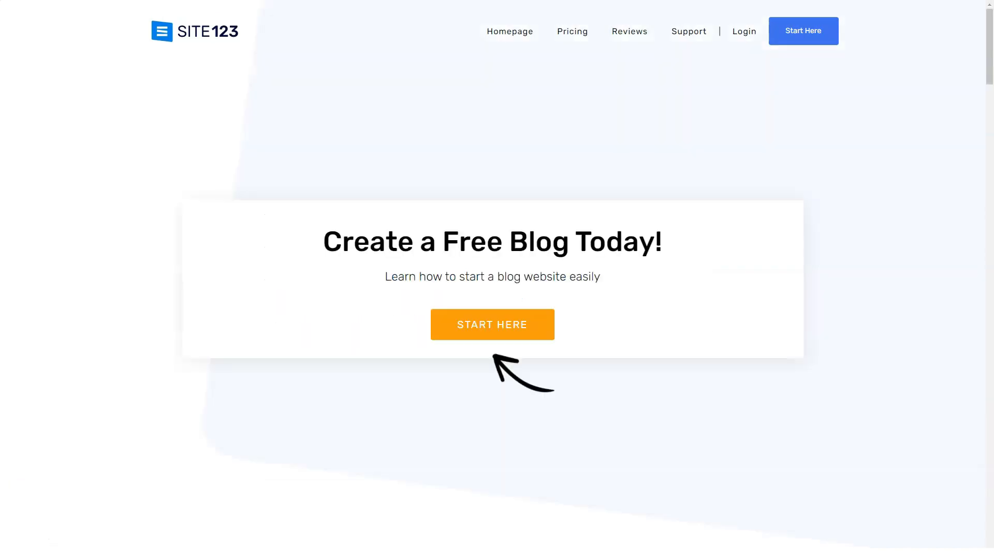
{"action": "left_click", "coordinate": [492, 325]}
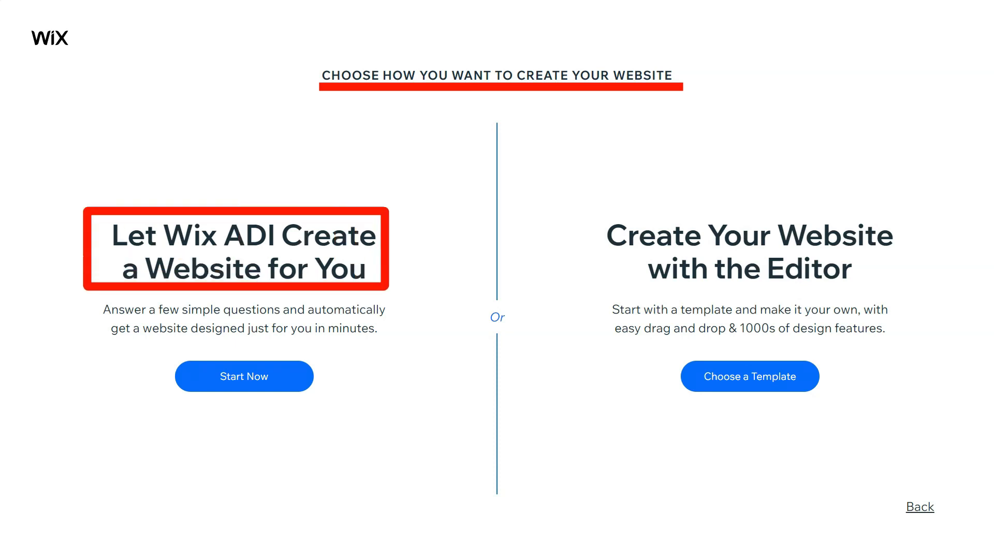
{"action": "mouse_move", "coordinate": [749, 251]}
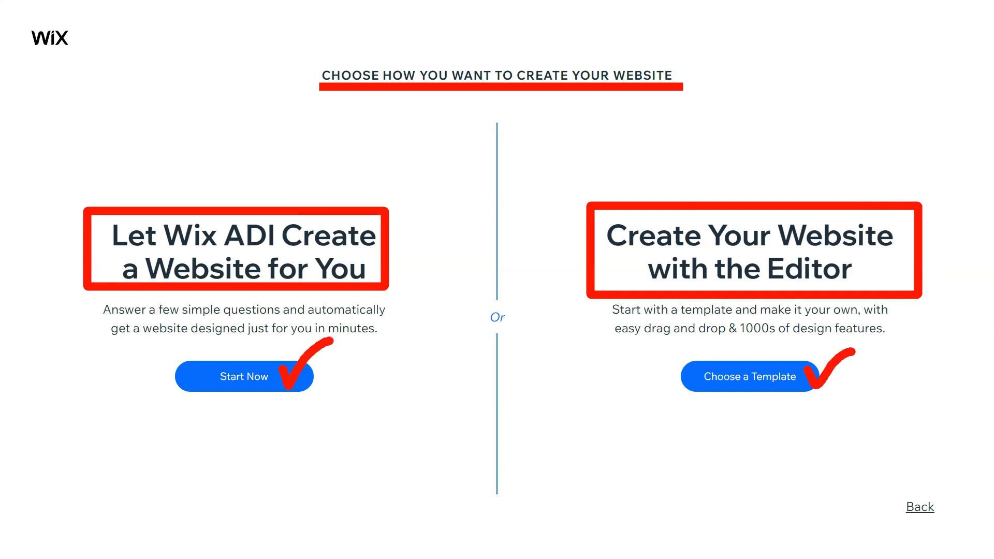
Step: Let Wix ADI build the site and continue with Bookings and Chat selected
{"action": "left_click", "coordinate": [243, 376]}
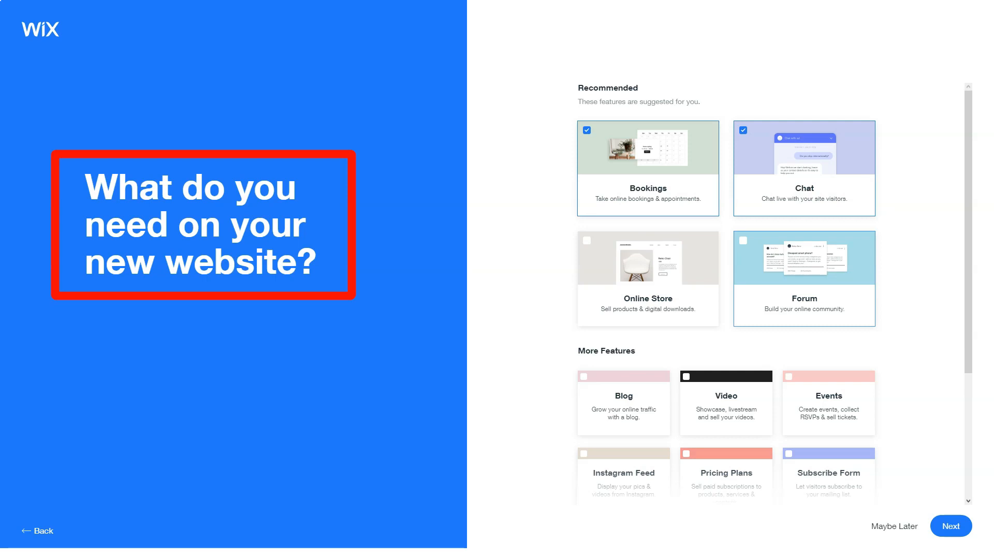
{"action": "left_click", "coordinate": [950, 526]}
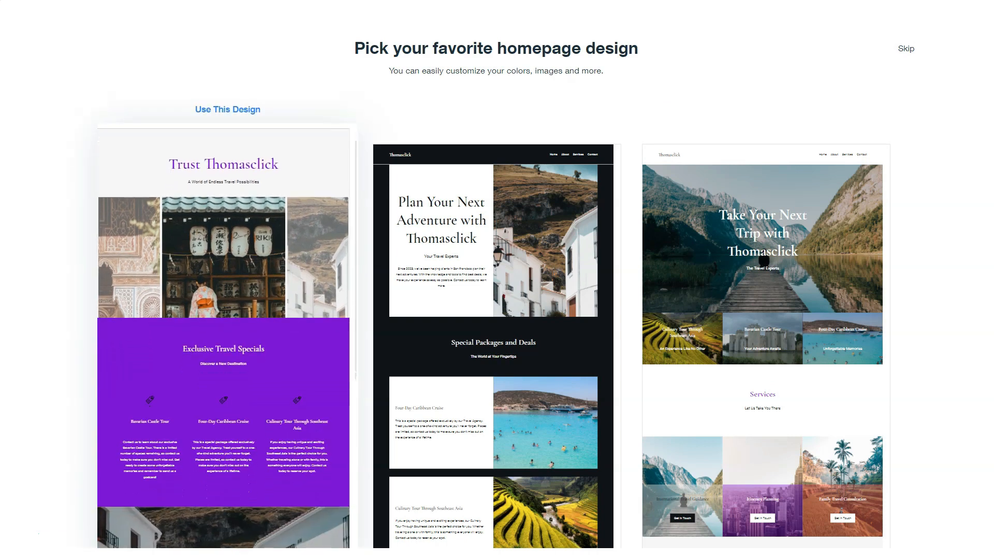
Step: Use the third, mountain-lake 'Take Your Next Trip' homepage design
{"action": "scroll", "scroll_direction": "down", "scroll_amount": 3}
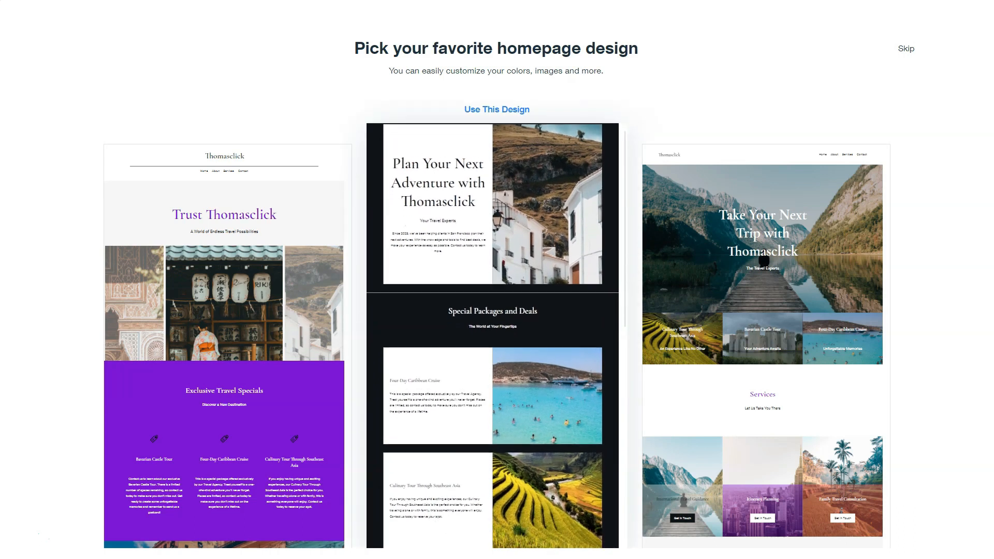
{"action": "scroll", "scroll_direction": "down", "scroll_amount": 3}
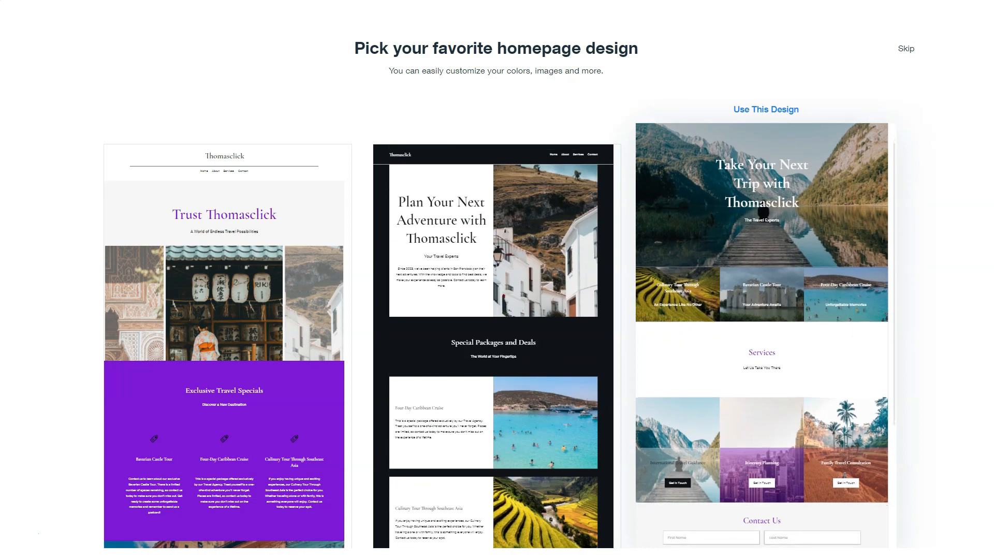
{"action": "left_click", "coordinate": [766, 109]}
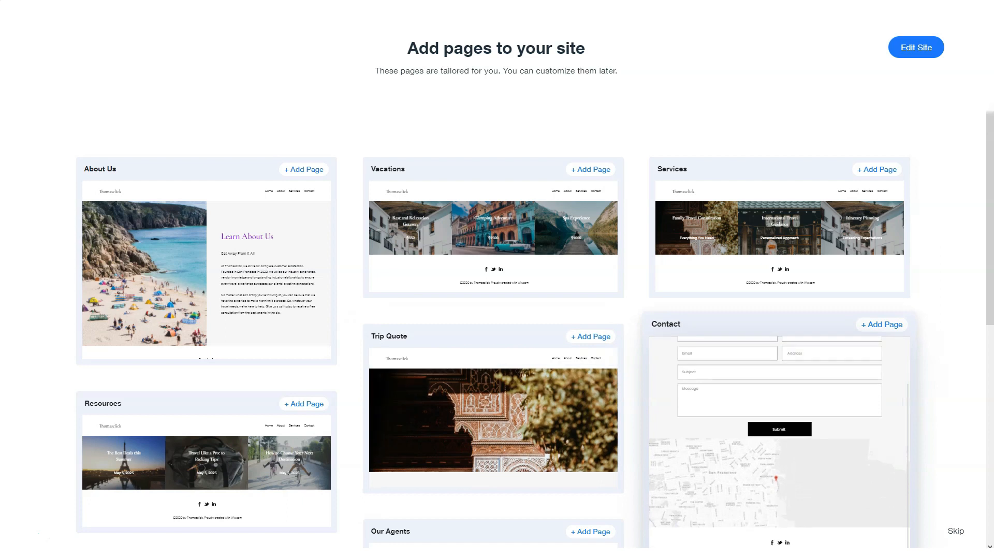
{"action": "scroll", "scroll_direction": "down", "scroll_amount": 3}
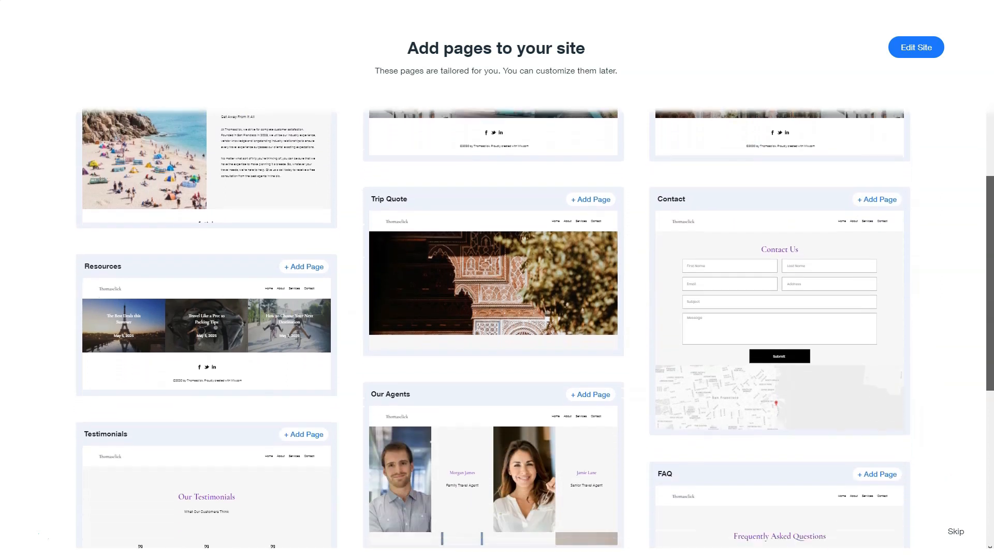
{"action": "scroll", "scroll_direction": "down", "scroll_amount": 3}
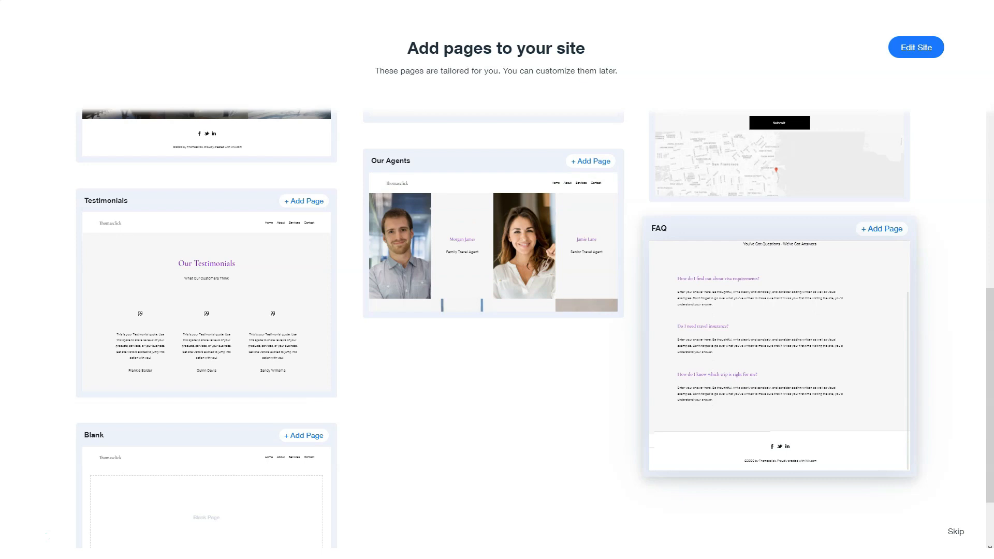
{"action": "key", "text": "Win+p"}
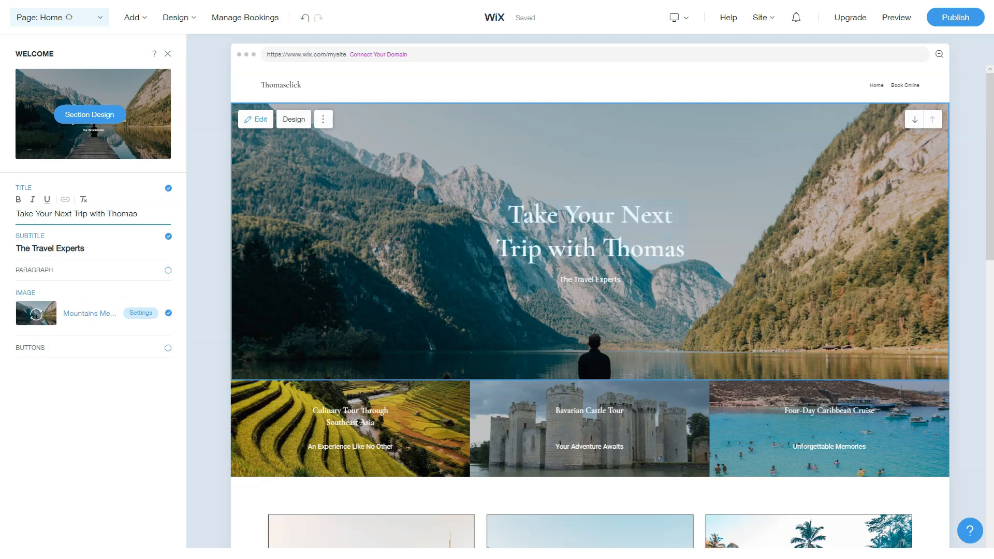
Step: Close the Welcome settings, scroll past the booking services and select the Contact Us section
{"action": "left_click", "coordinate": [168, 53]}
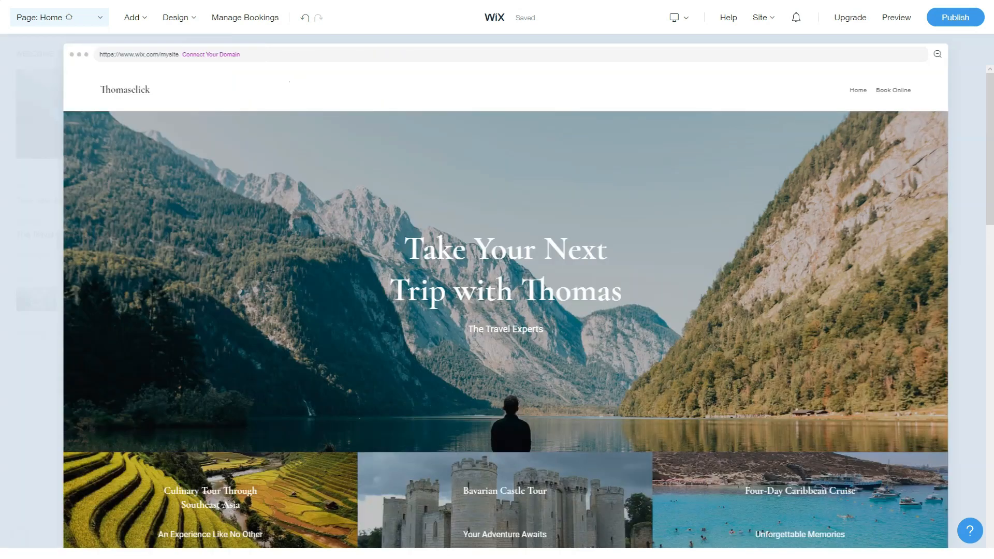
{"action": "scroll", "scroll_direction": "down", "scroll_amount": 3}
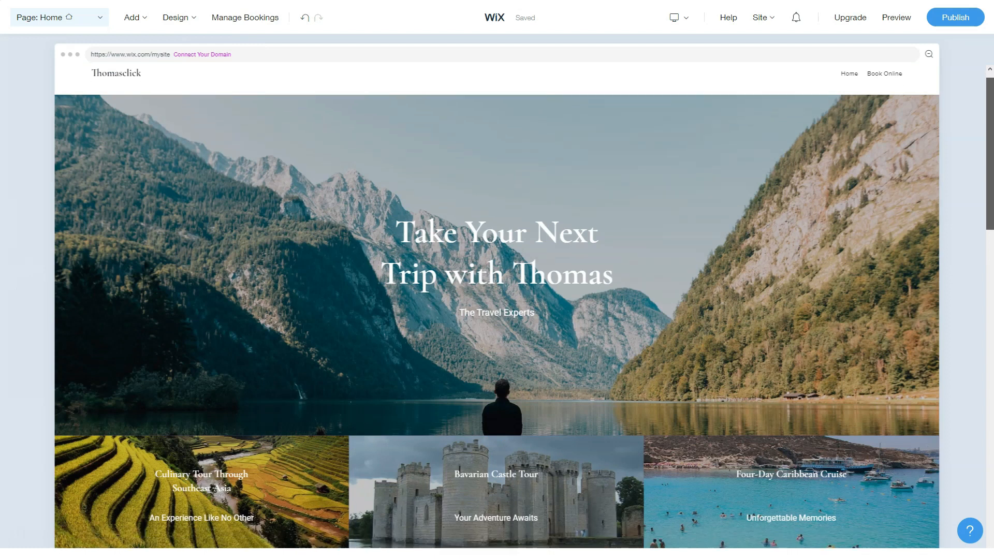
{"action": "scroll", "scroll_direction": "down", "scroll_amount": 3}
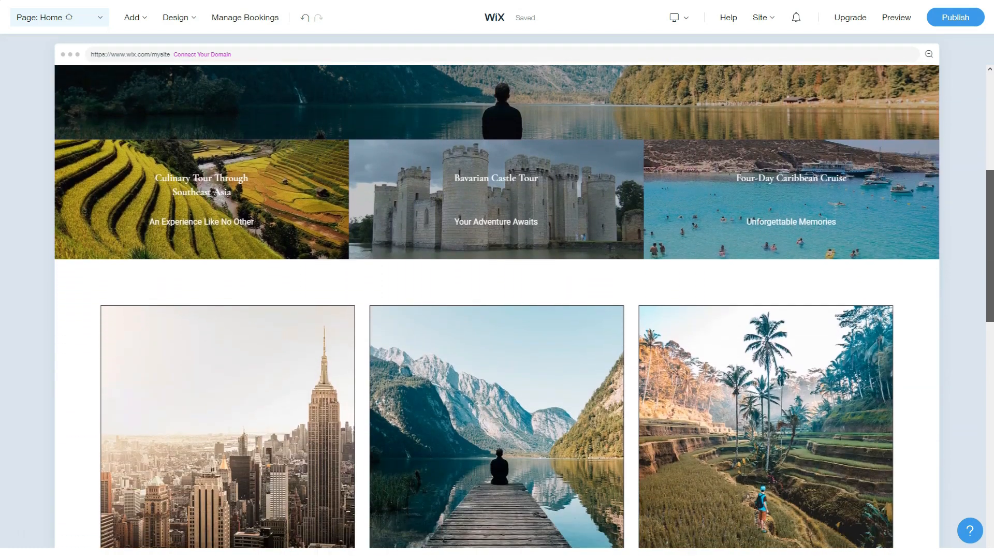
{"action": "scroll", "scroll_direction": "down", "scroll_amount": 3}
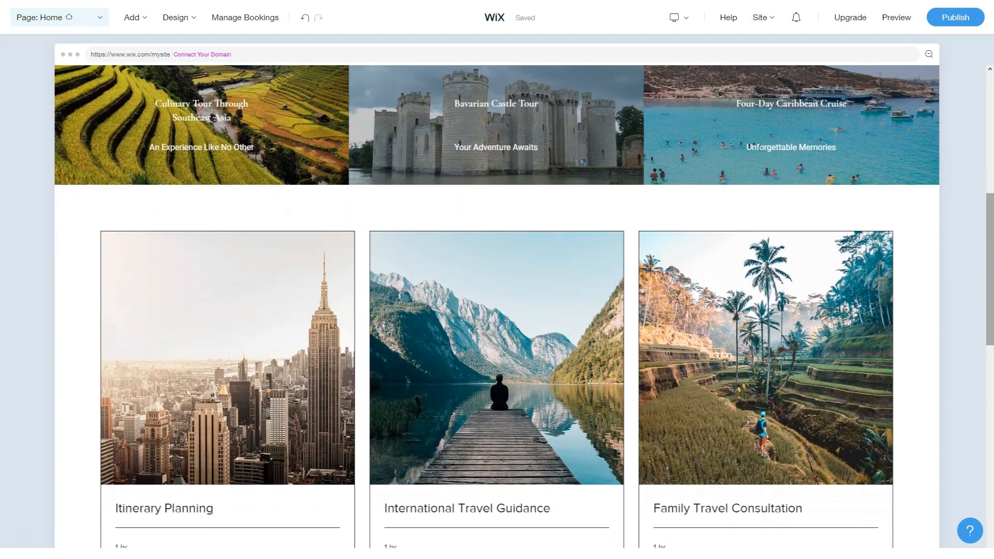
{"action": "scroll", "scroll_direction": "down", "scroll_amount": 3}
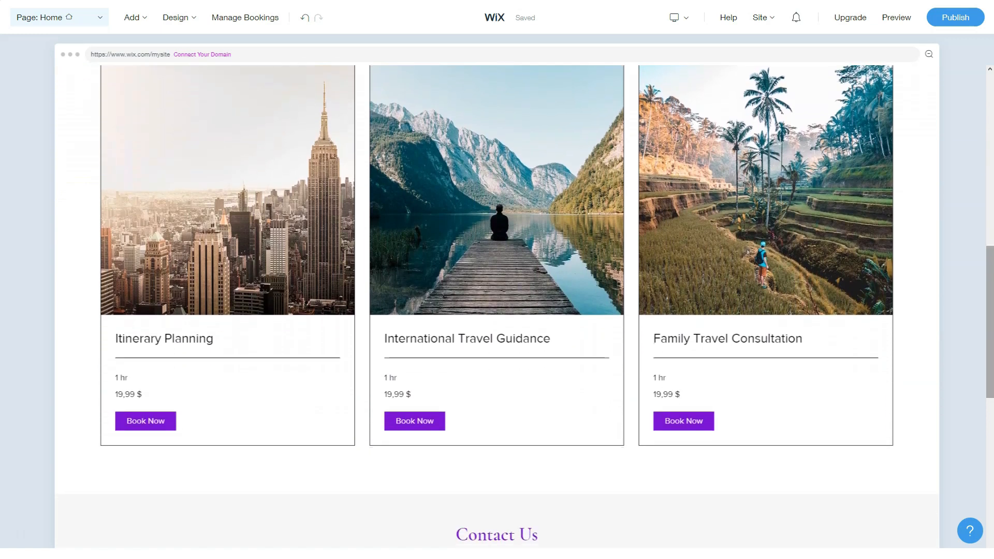
{"action": "scroll", "scroll_direction": "down", "scroll_amount": 3}
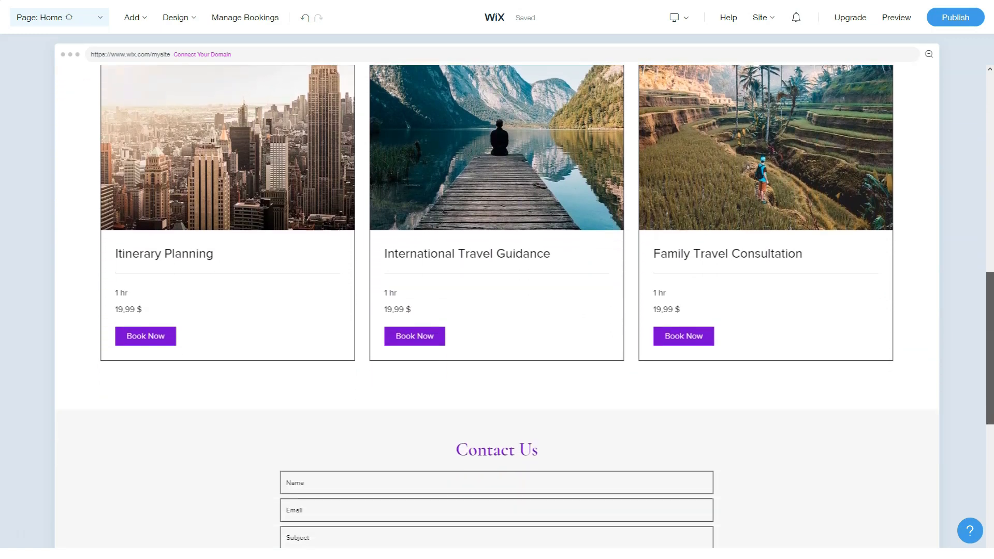
{"action": "scroll", "scroll_direction": "down", "scroll_amount": 3}
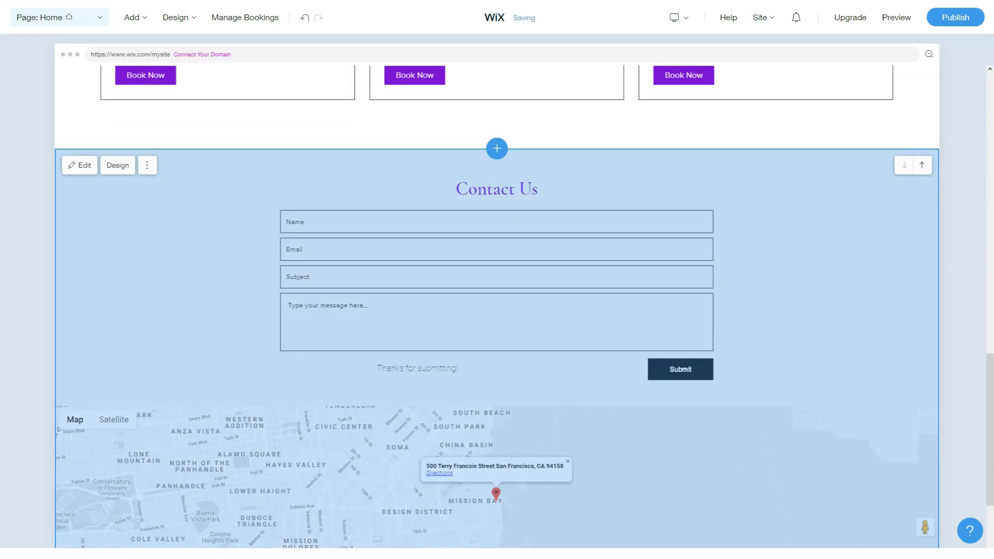
{"action": "left_click", "coordinate": [176, 17]}
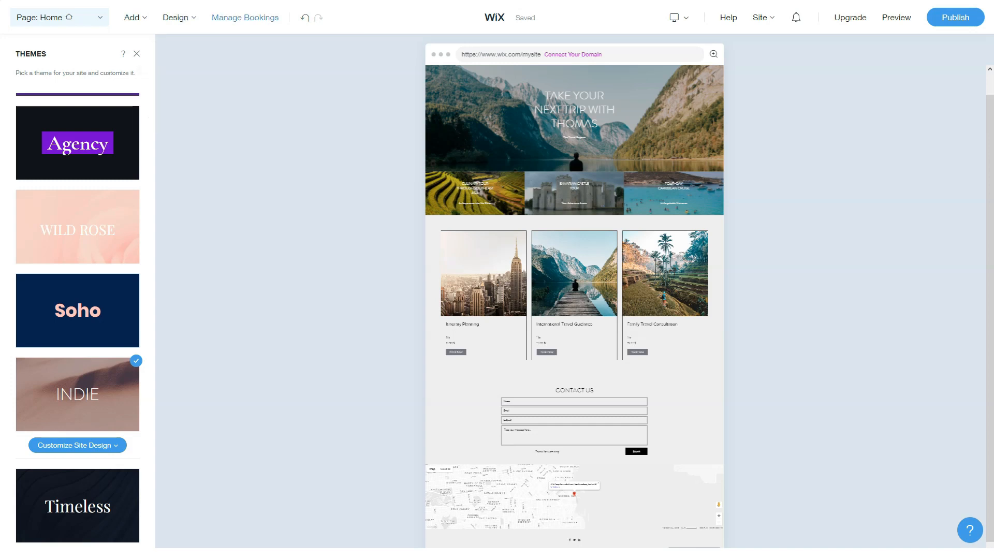
Step: Pick Float as the animation type in Design > Animation site settings
{"action": "left_click", "coordinate": [175, 67]}
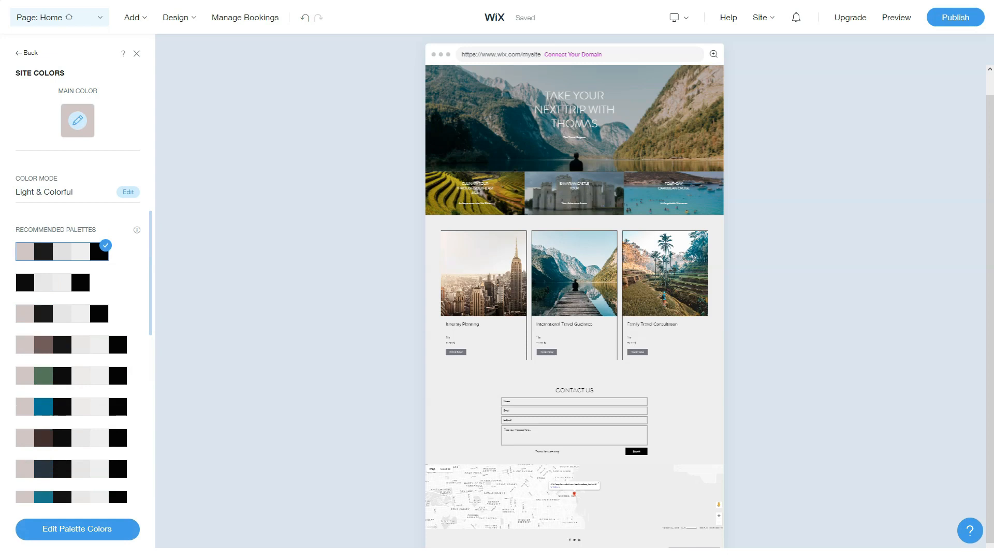
{"action": "left_click", "coordinate": [176, 18]}
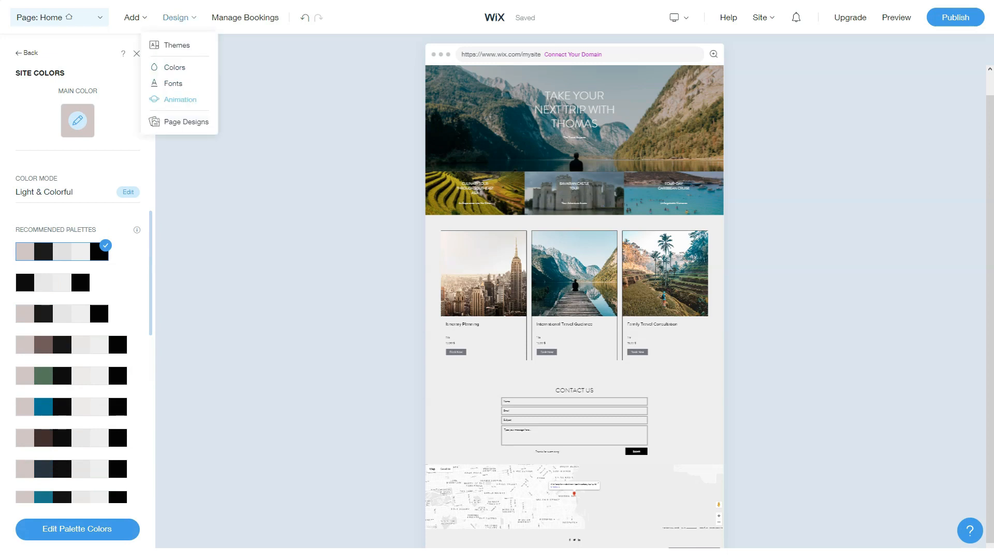
{"action": "left_click", "coordinate": [180, 99]}
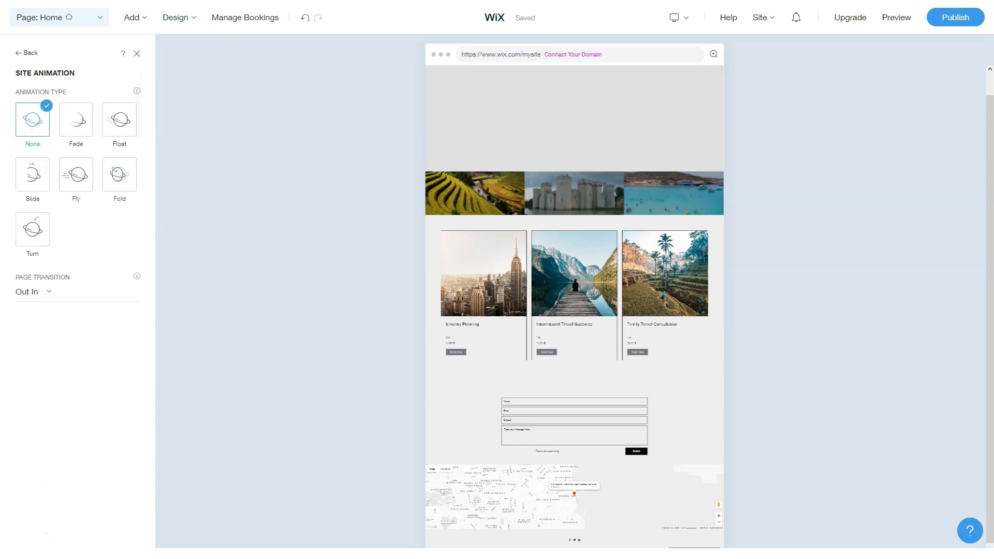
{"action": "left_click", "coordinate": [119, 121]}
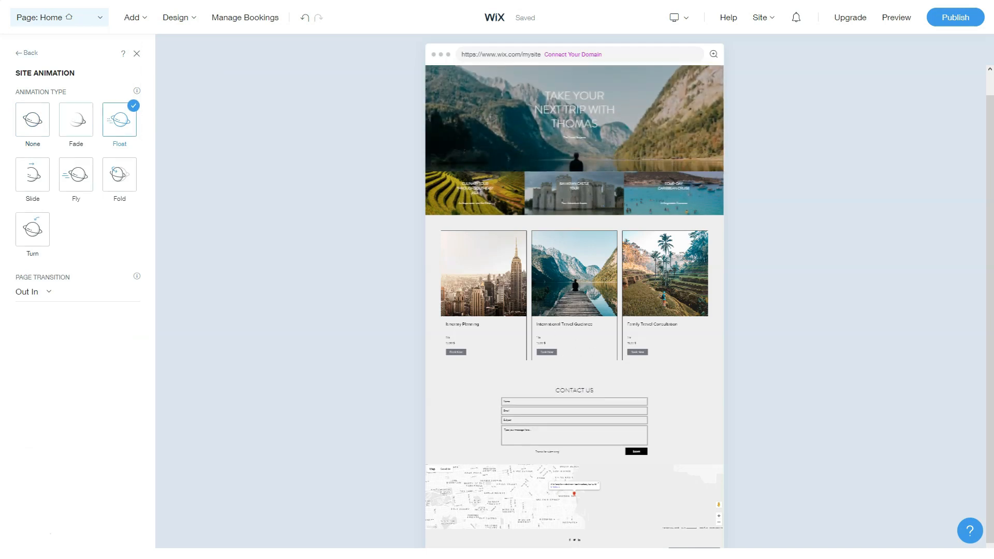
{"action": "left_click", "coordinate": [176, 17]}
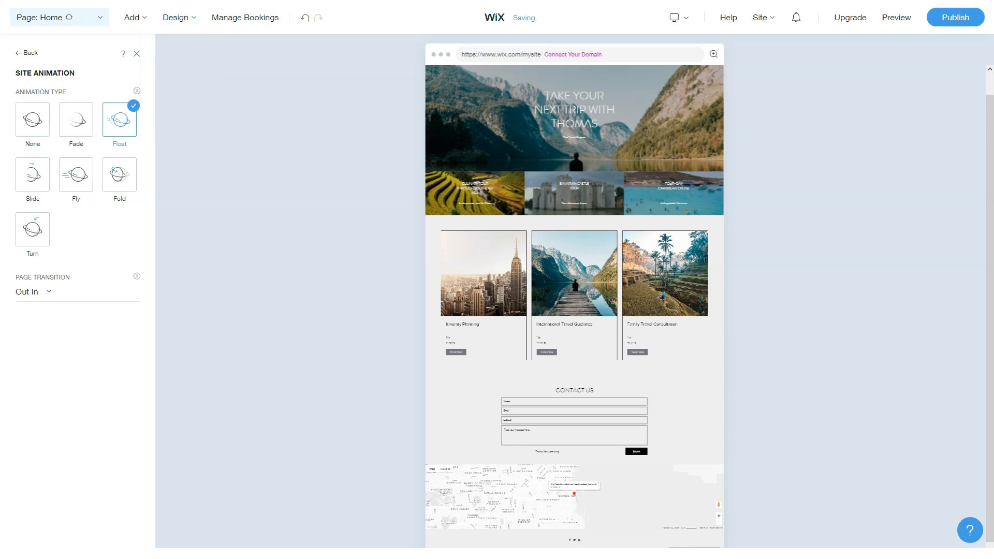
{"action": "left_click", "coordinate": [32, 120]}
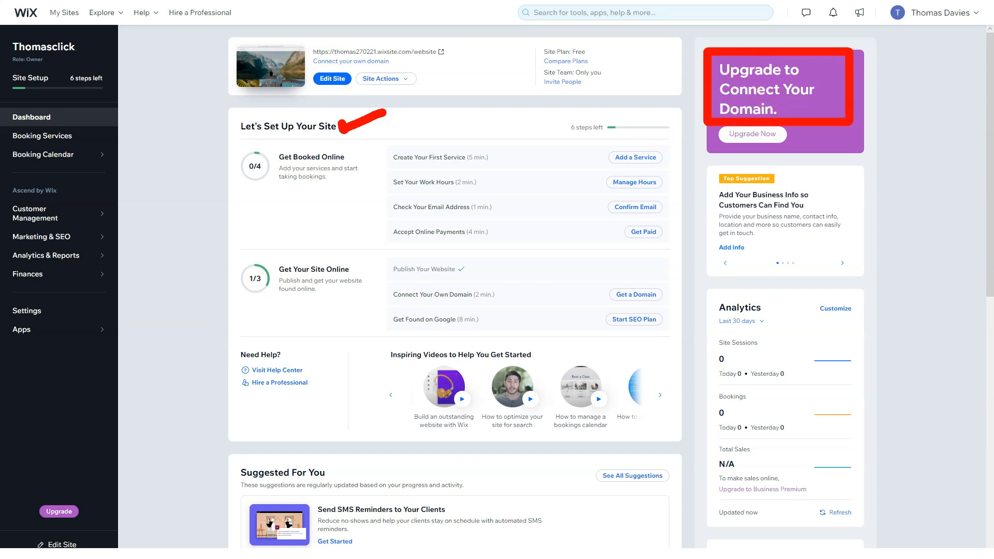
{"action": "scroll", "scroll_direction": "down", "scroll_amount": 3}
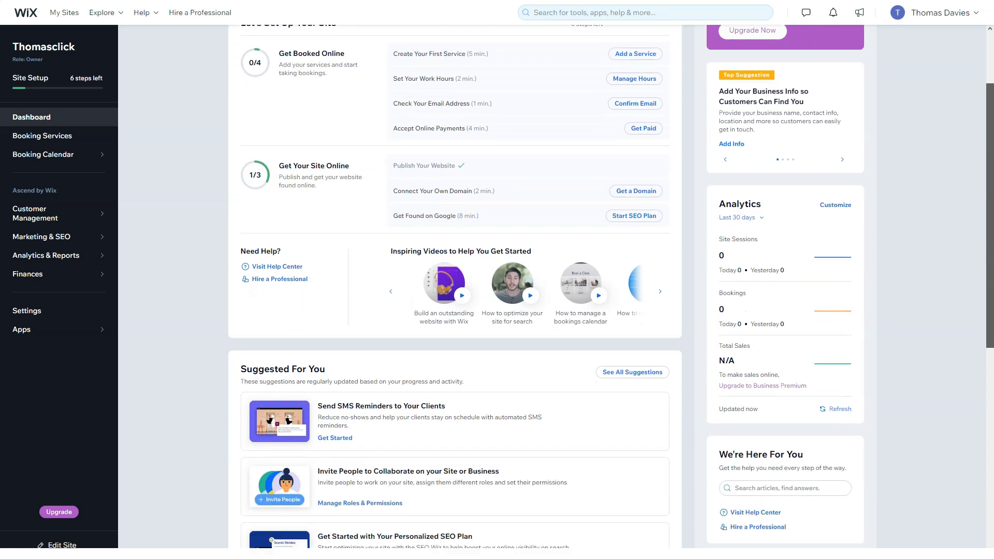
{"action": "scroll", "scroll_direction": "down", "scroll_amount": 3}
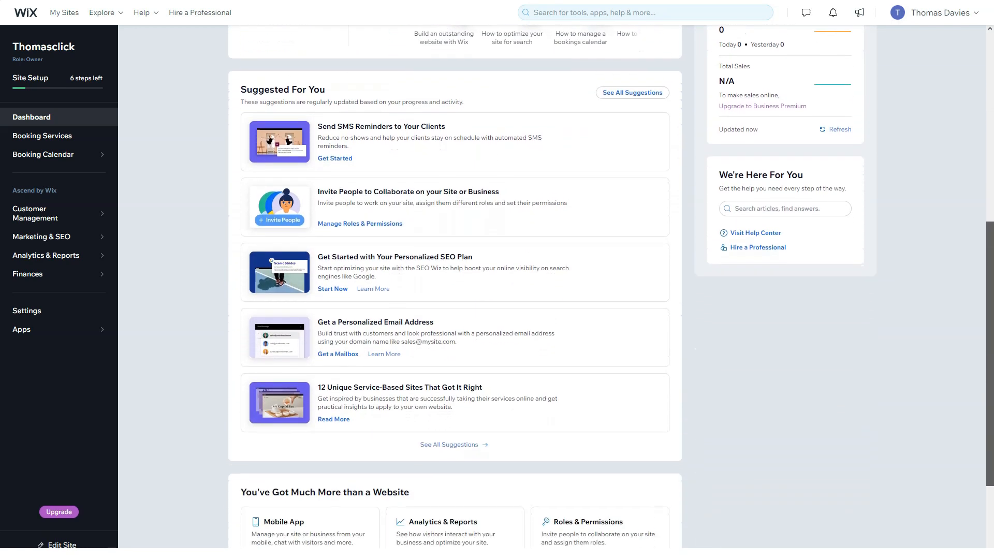
{"action": "scroll", "scroll_direction": "down", "scroll_amount": 3}
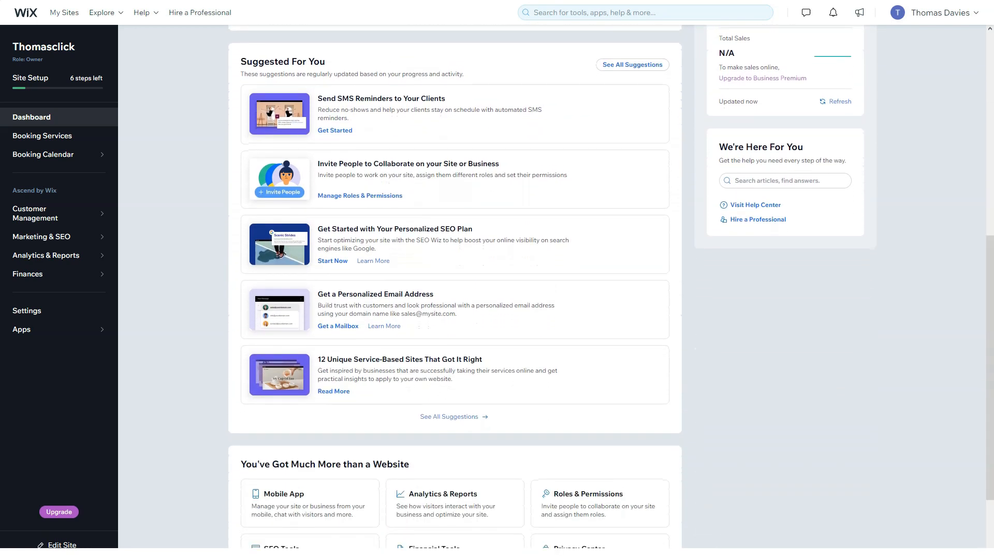
{"action": "scroll", "scroll_direction": "down", "scroll_amount": 3}
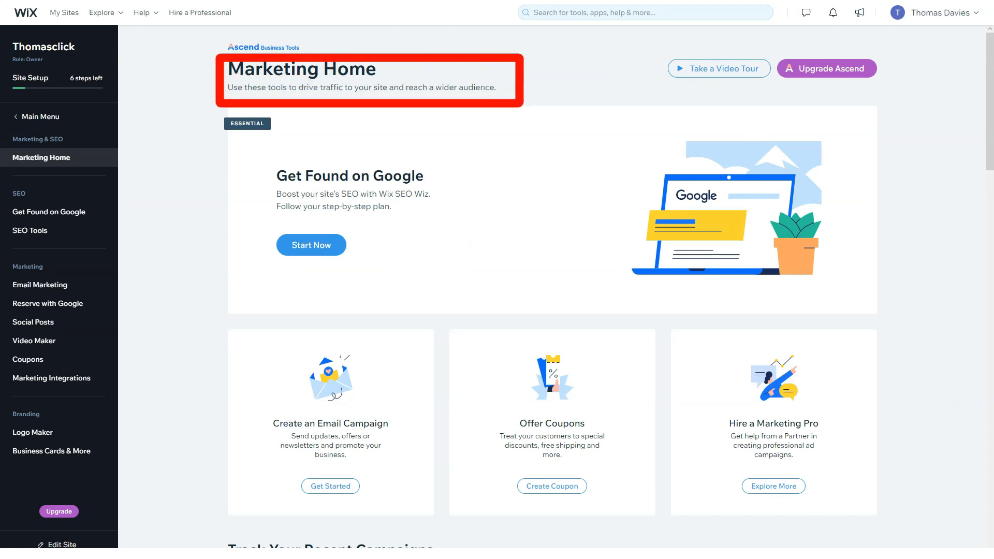
{"action": "scroll", "scroll_direction": "down", "scroll_amount": 3}
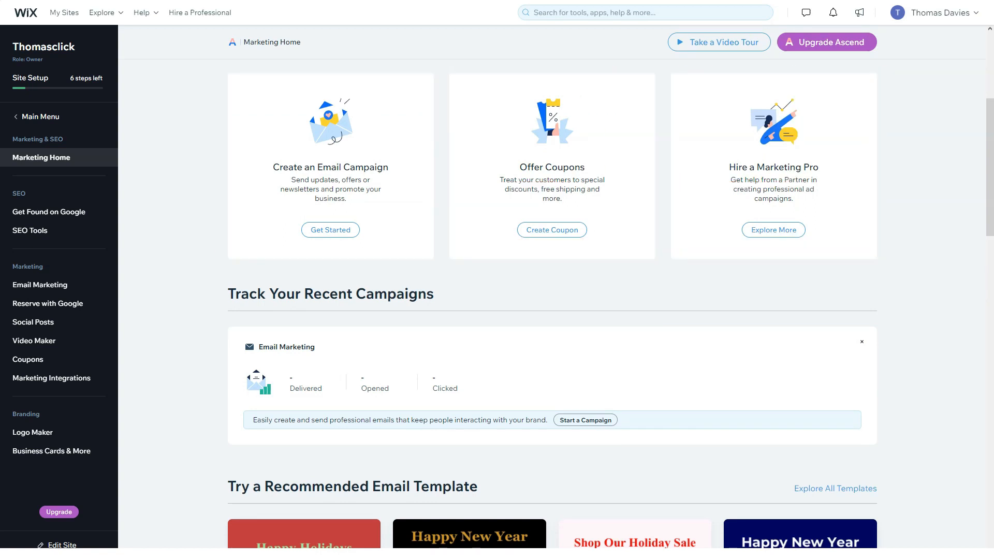
{"action": "scroll", "scroll_direction": "down", "scroll_amount": 3}
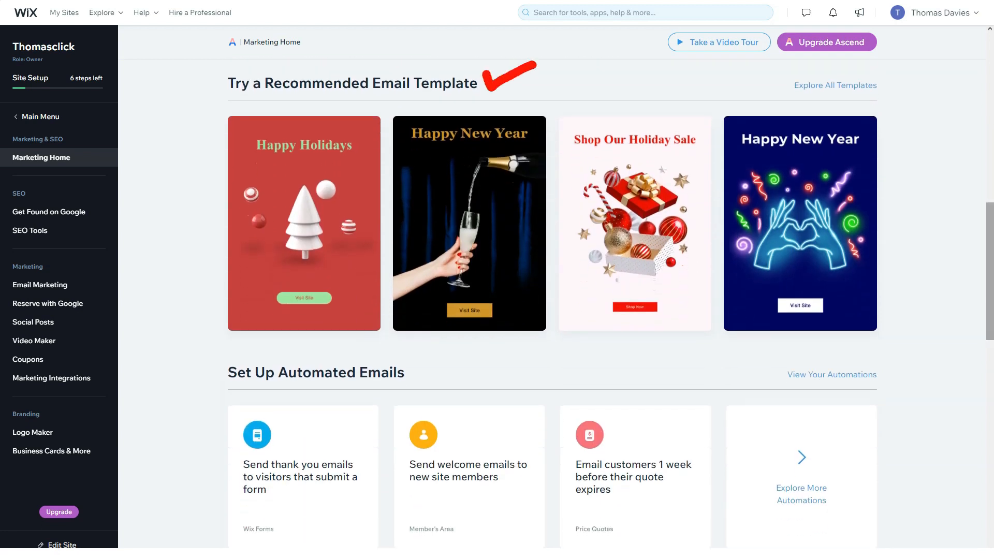
{"action": "scroll", "scroll_direction": "down", "scroll_amount": 3}
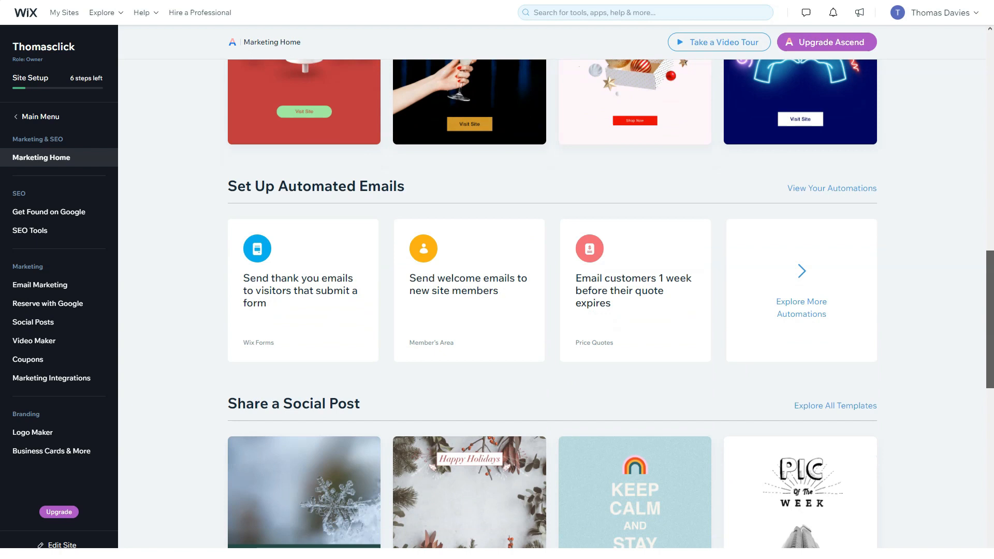
{"action": "scroll", "scroll_direction": "down", "scroll_amount": 3}
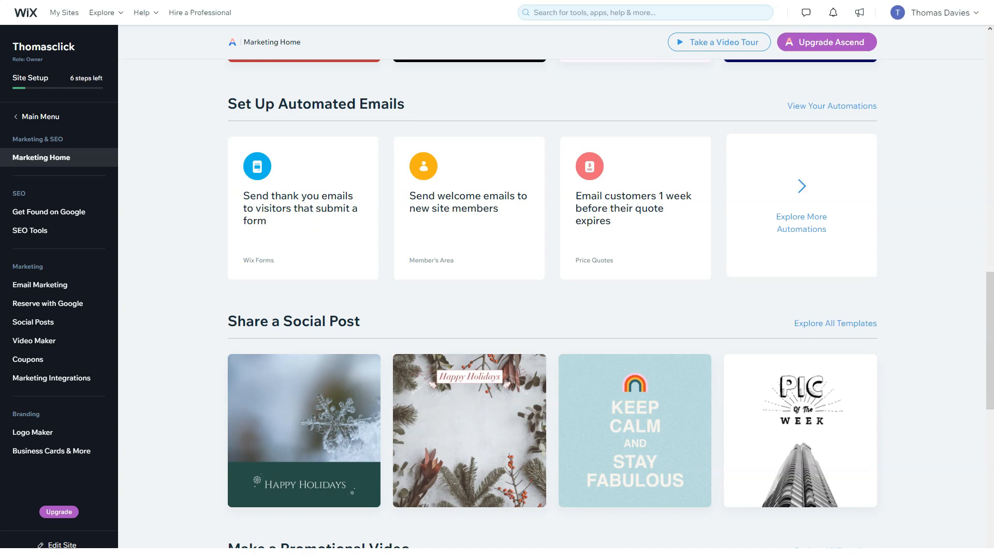
{"action": "scroll", "scroll_direction": "down", "scroll_amount": 3}
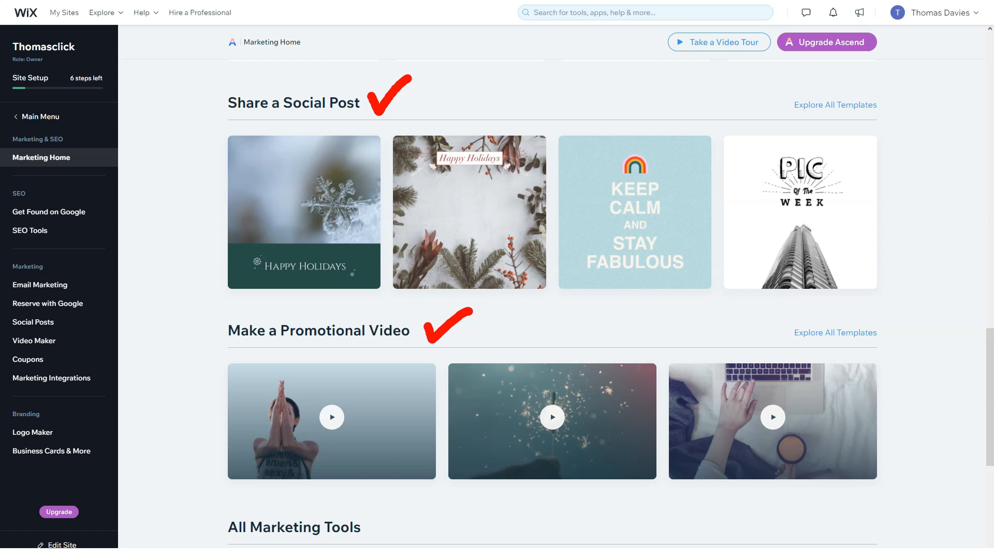
{"action": "scroll", "scroll_direction": "down", "scroll_amount": 3}
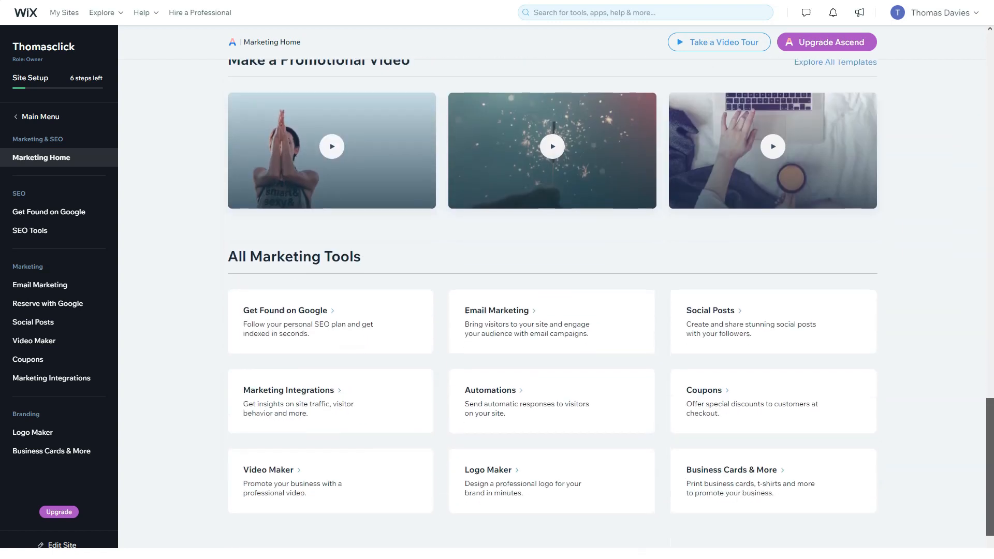
{"action": "scroll", "scroll_direction": "down", "scroll_amount": 3}
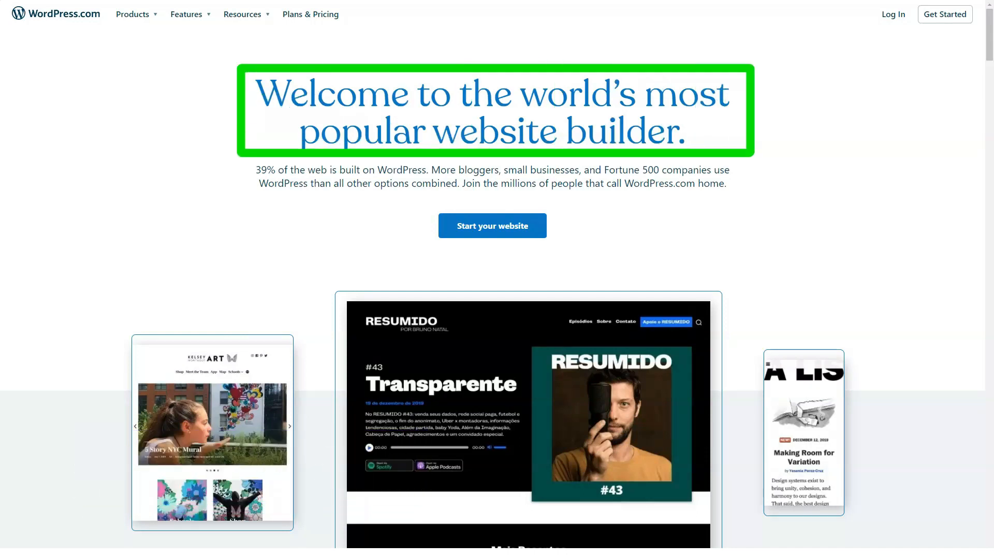
{"action": "scroll", "scroll_direction": "down", "scroll_amount": 3}
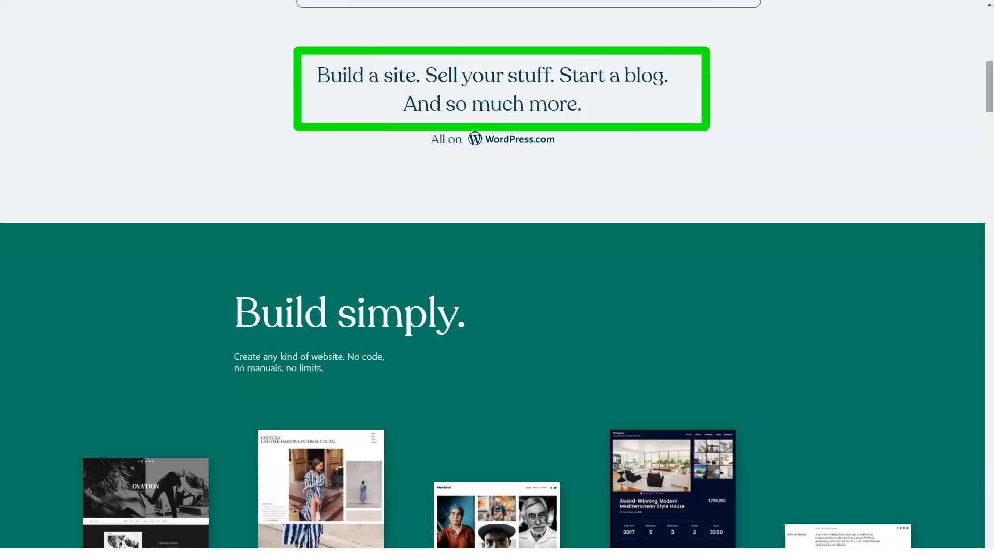
{"action": "scroll", "scroll_direction": "down", "scroll_amount": 3}
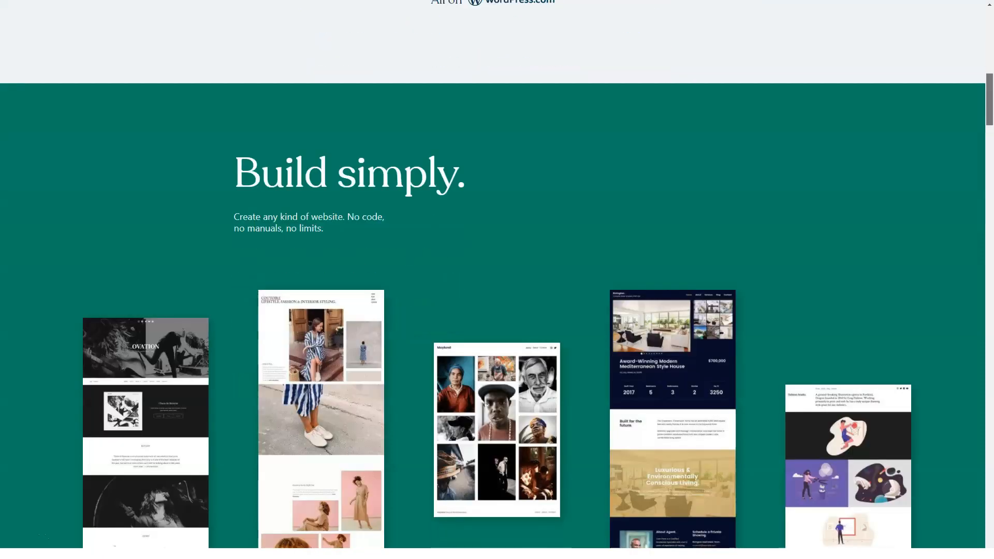
{"action": "scroll", "scroll_direction": "down", "scroll_amount": 3}
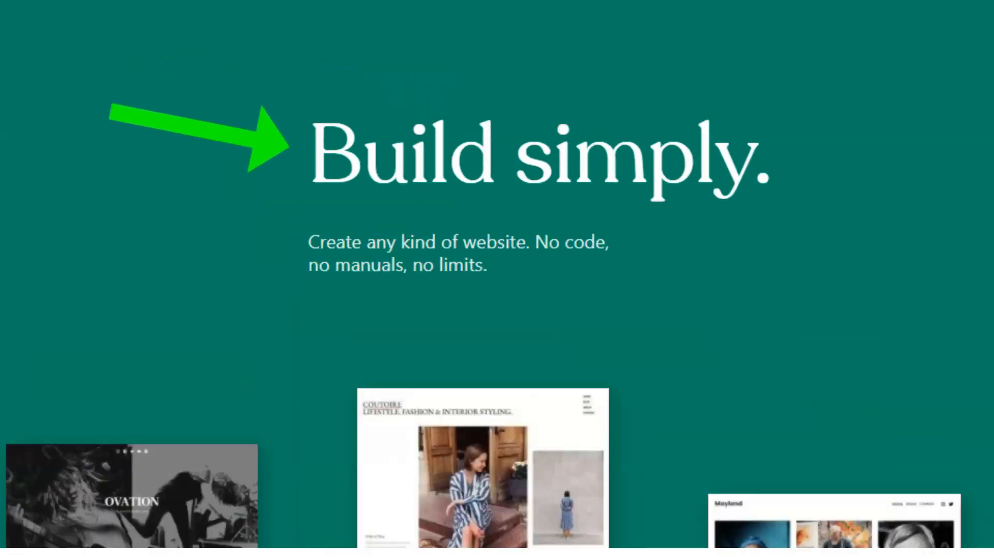
{"action": "scroll", "scroll_direction": "down", "scroll_amount": 3}
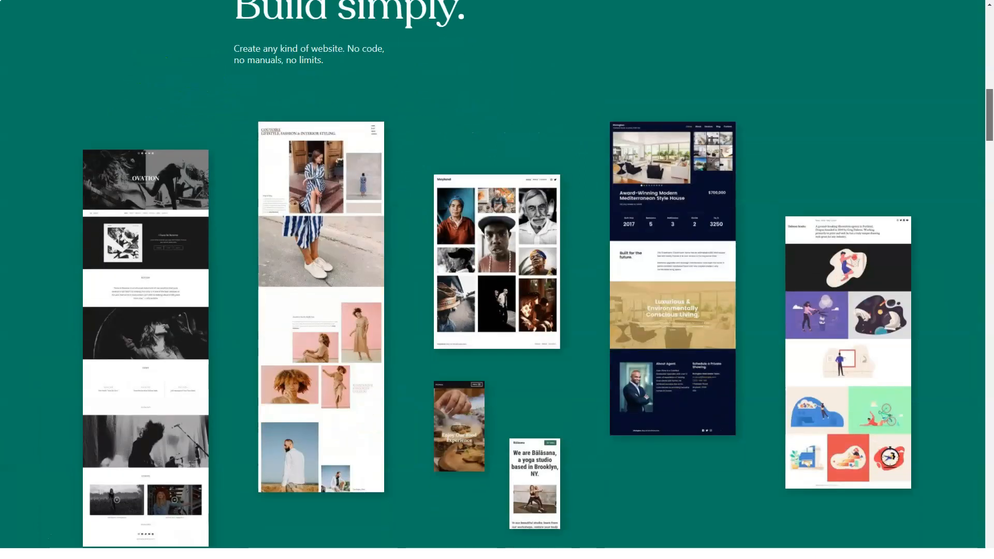
{"action": "scroll", "scroll_direction": "down", "scroll_amount": 3}
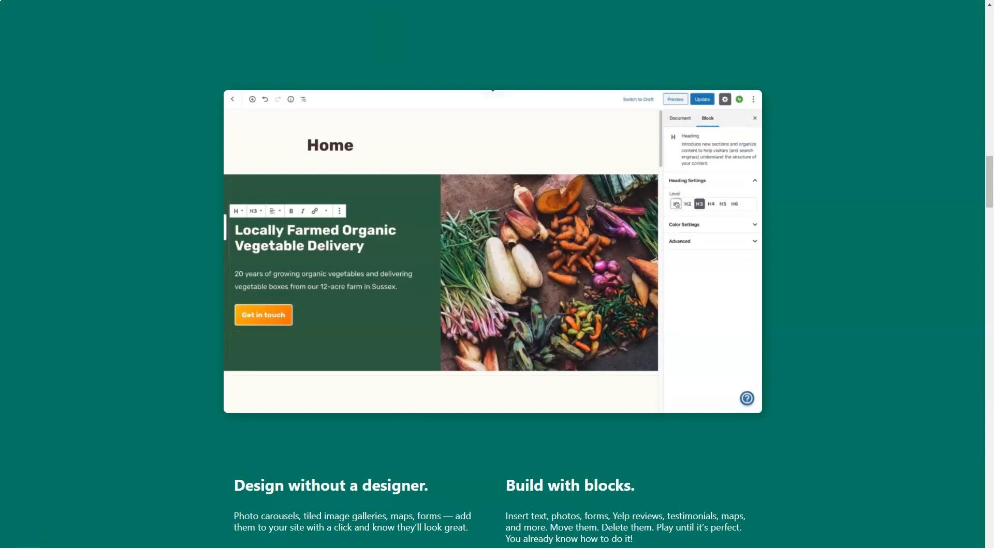
{"action": "left_click", "coordinate": [676, 204]}
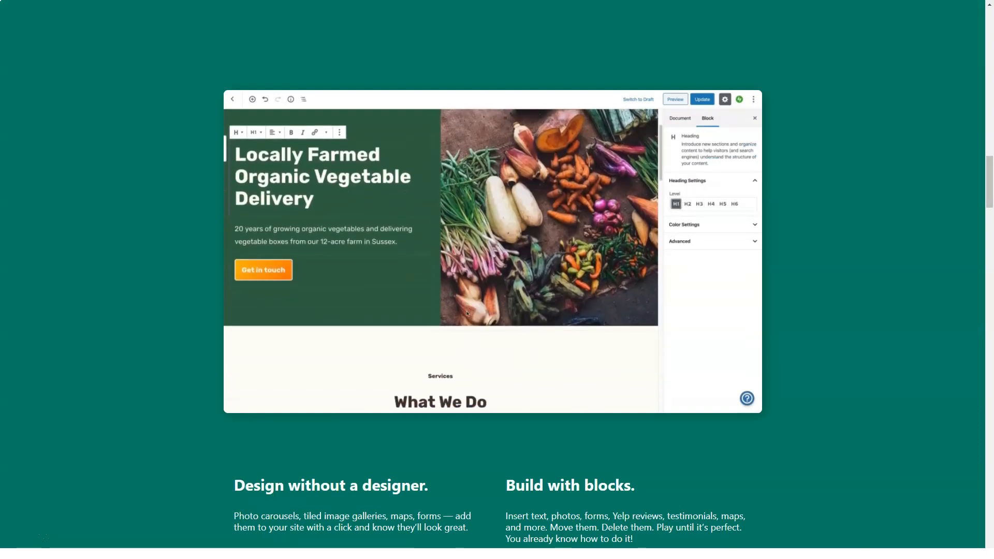
{"action": "left_click", "coordinate": [262, 269]}
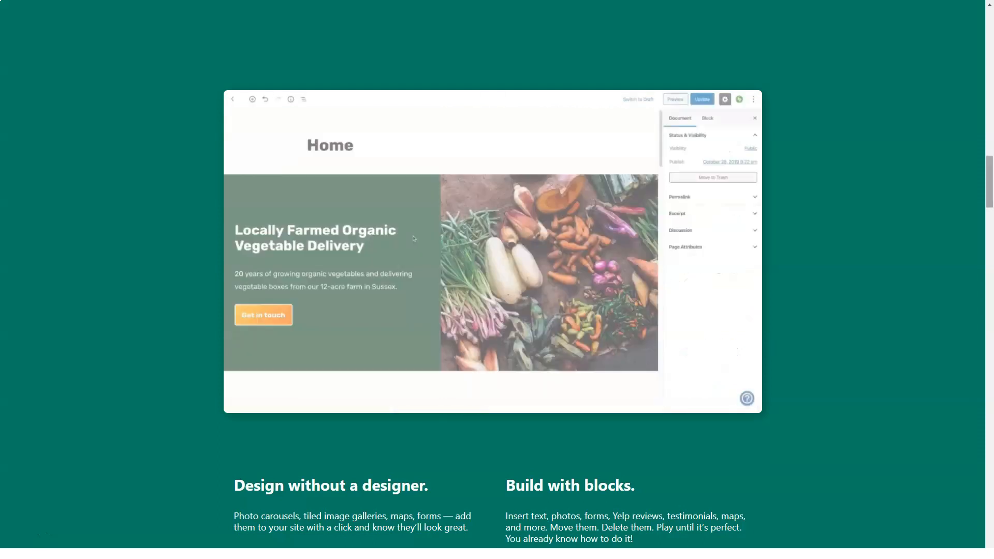
{"action": "scroll", "scroll_direction": "down", "scroll_amount": 3}
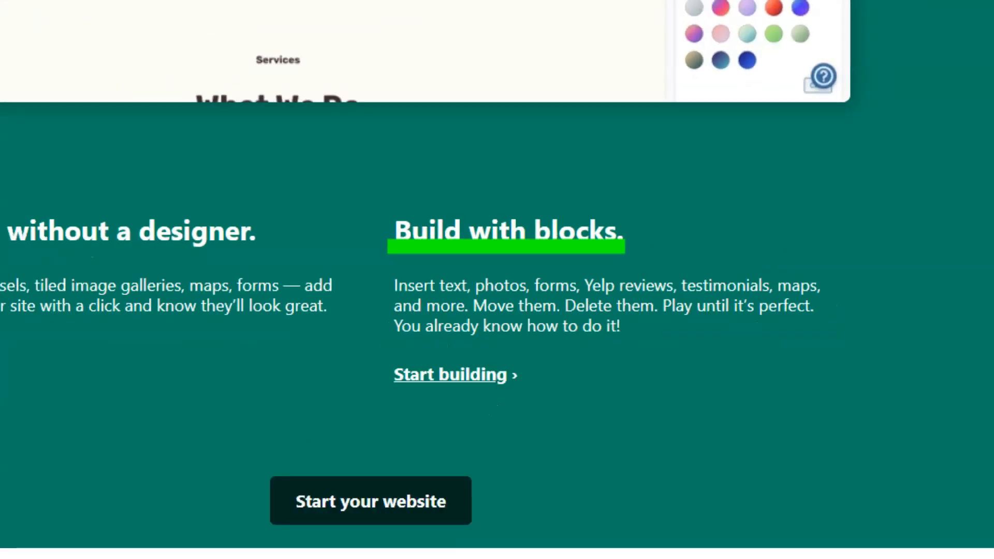
{"action": "scroll", "scroll_direction": "down", "scroll_amount": 3}
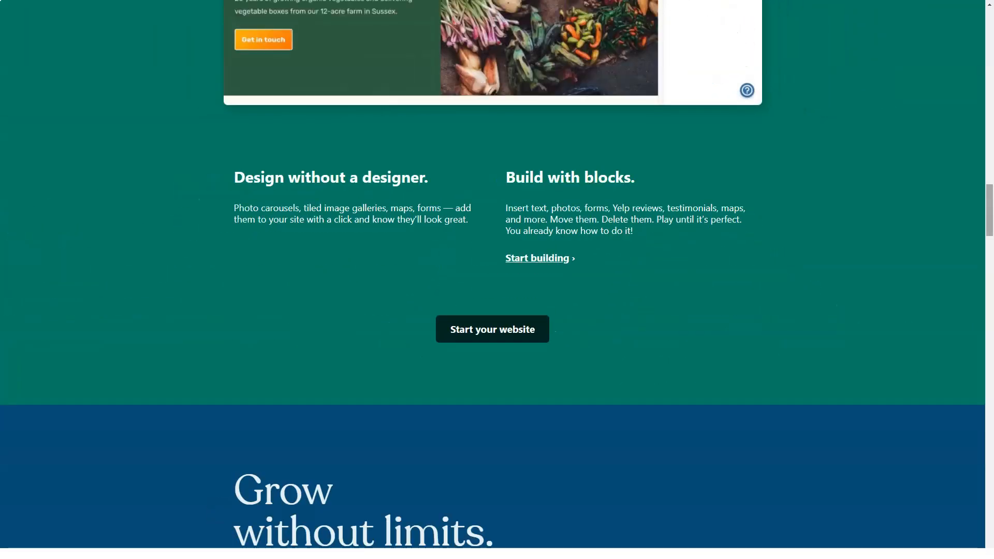
{"action": "scroll", "scroll_direction": "down", "scroll_amount": 3}
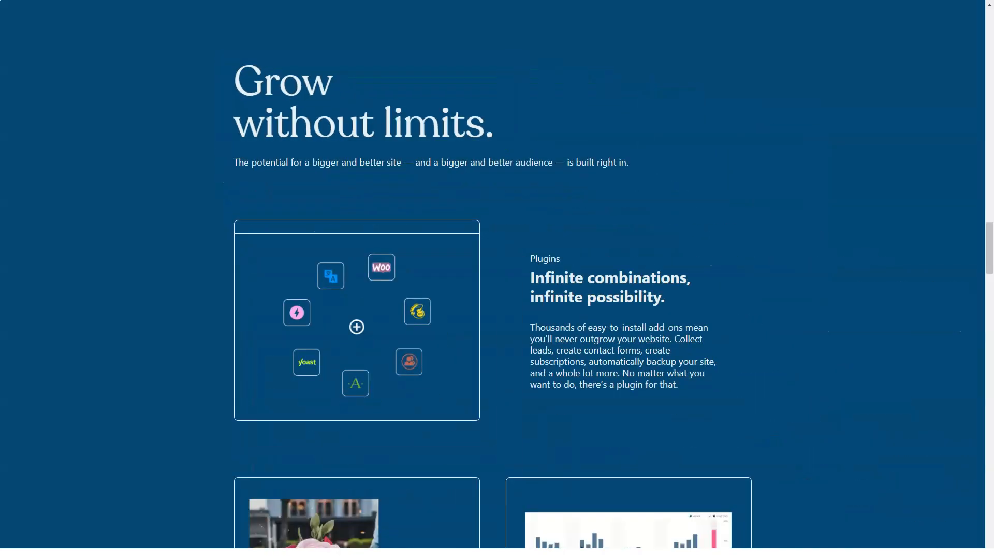
{"action": "scroll", "scroll_direction": "down", "scroll_amount": 3}
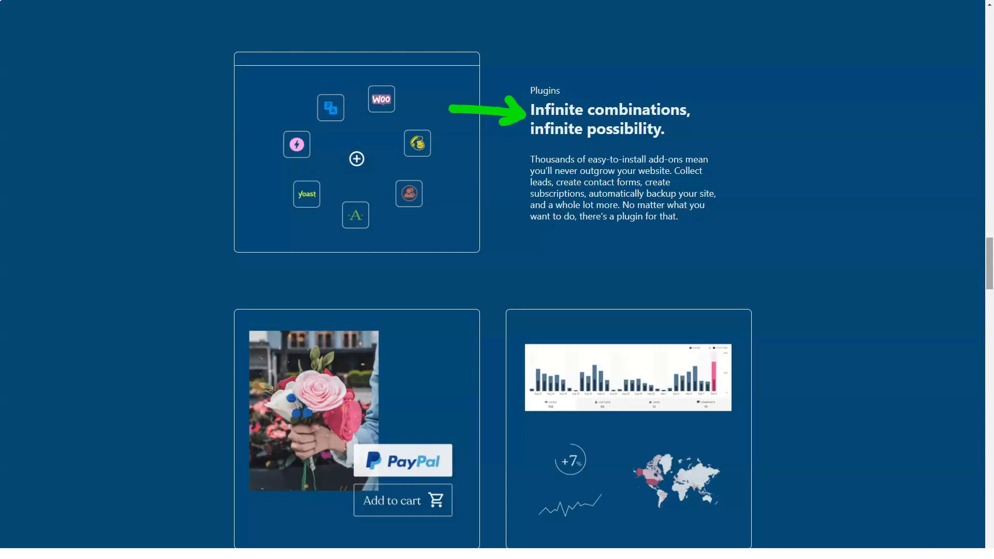
{"action": "scroll", "scroll_direction": "down", "scroll_amount": 3}
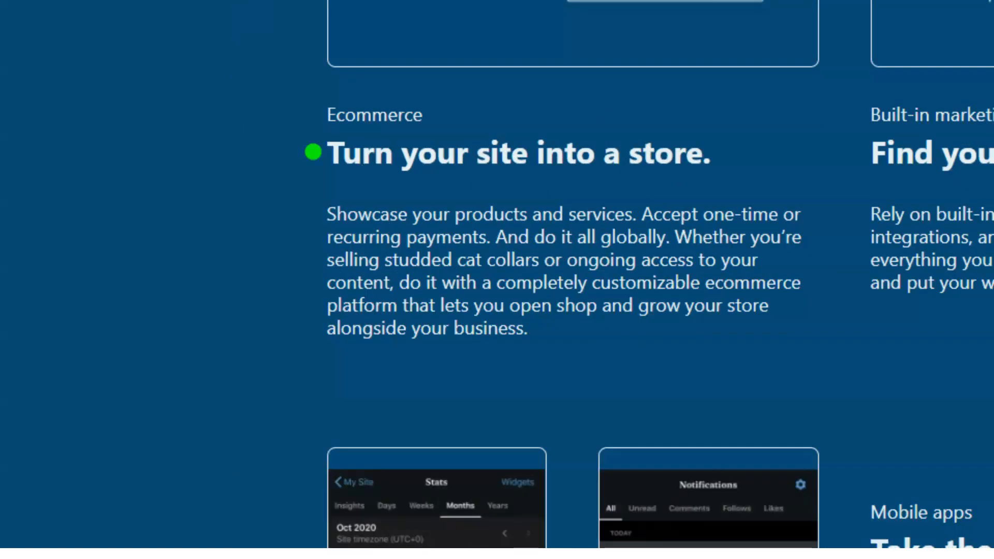
{"action": "scroll", "scroll_direction": "down", "scroll_amount": 3}
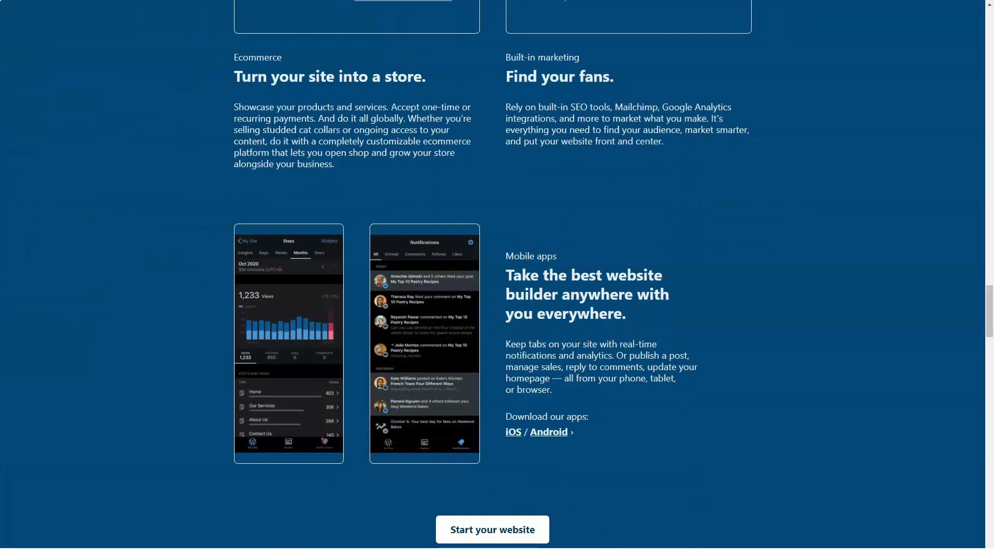
{"action": "scroll", "scroll_direction": "down", "scroll_amount": 3}
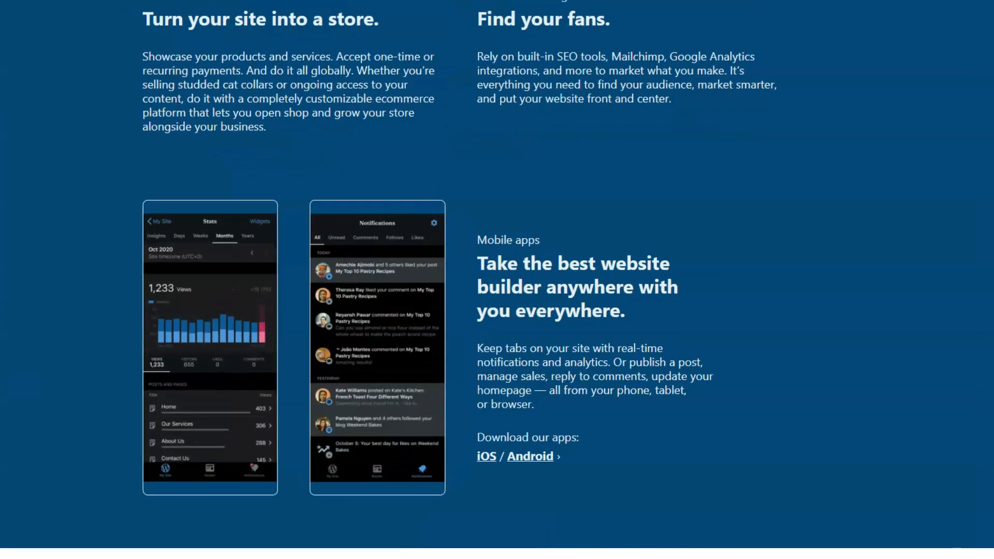
{"action": "scroll", "scroll_direction": "down", "scroll_amount": 3}
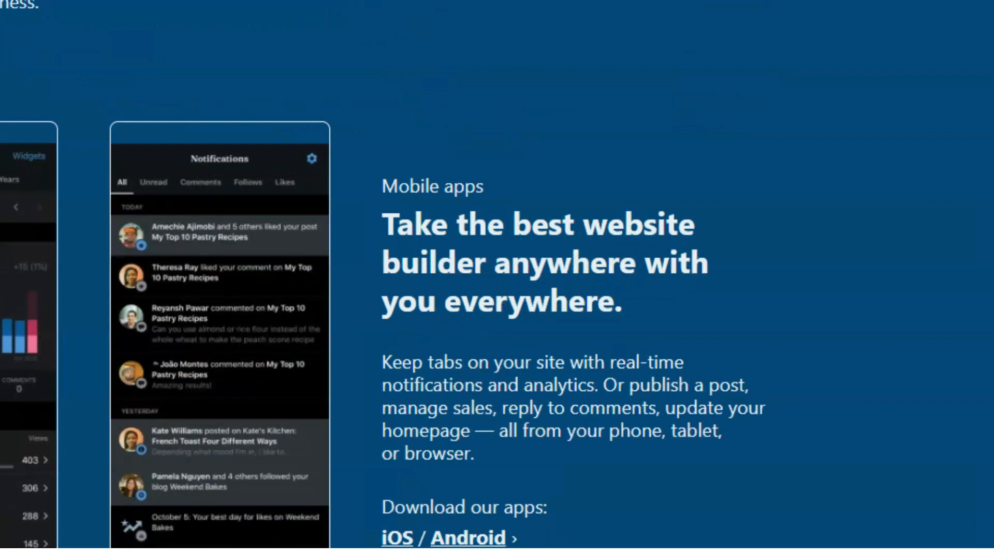
{"action": "scroll", "scroll_direction": "down", "scroll_amount": 3}
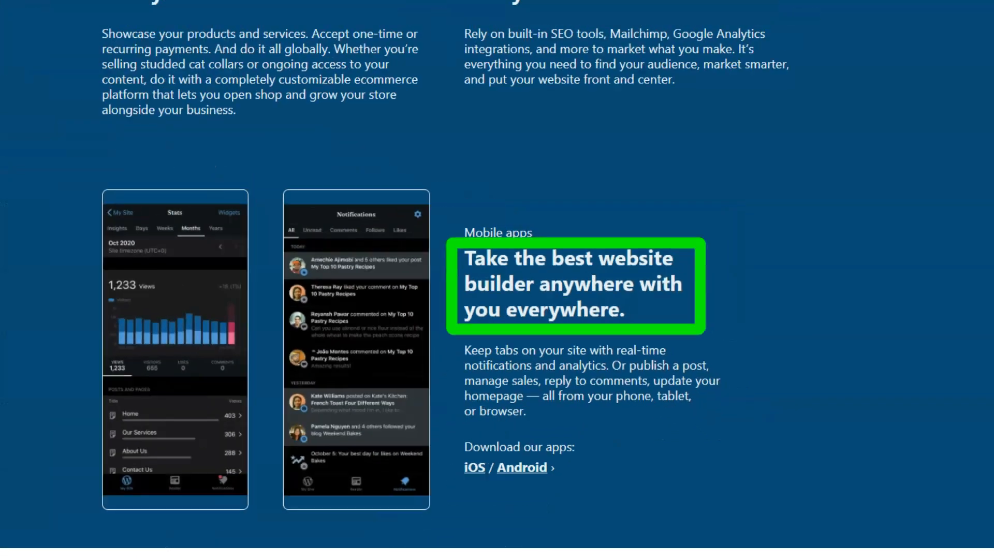
{"action": "scroll", "scroll_direction": "down", "scroll_amount": 3}
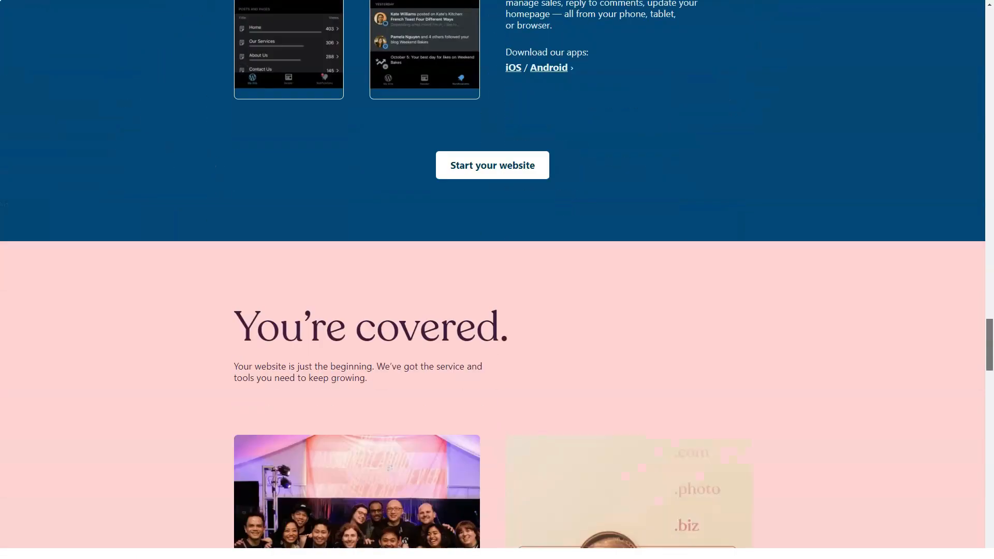
{"action": "scroll", "scroll_direction": "down", "scroll_amount": 3}
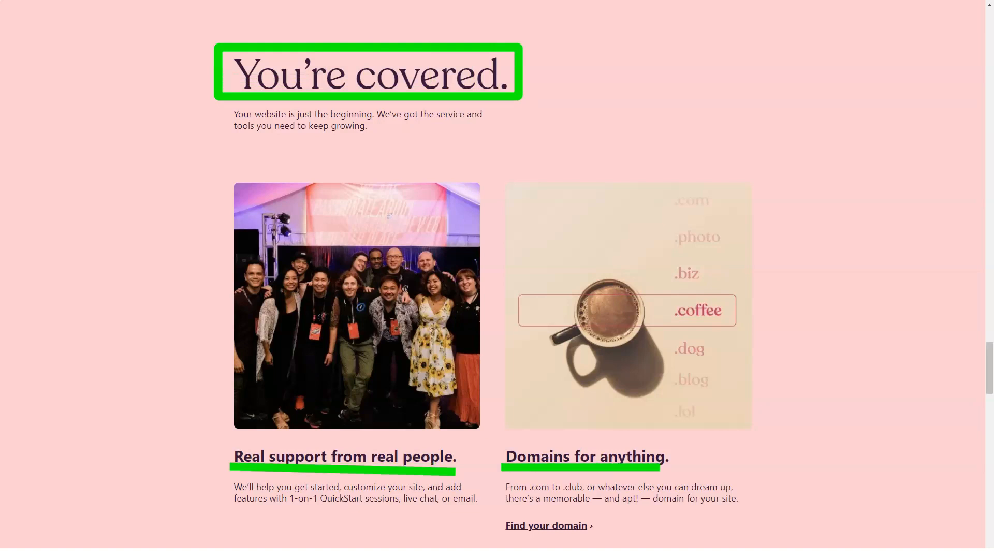
{"action": "scroll", "scroll_direction": "down", "scroll_amount": 3}
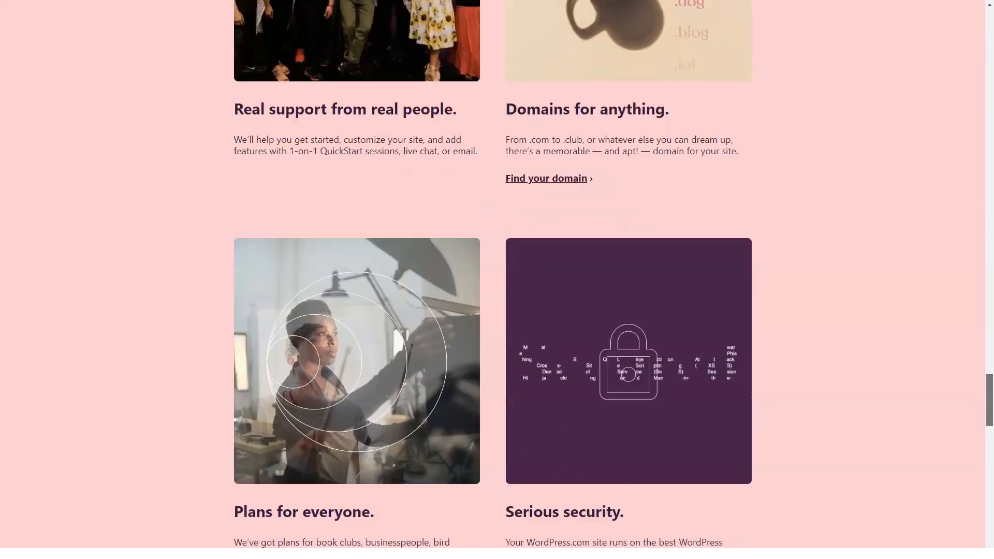
{"action": "scroll", "scroll_direction": "down", "scroll_amount": 3}
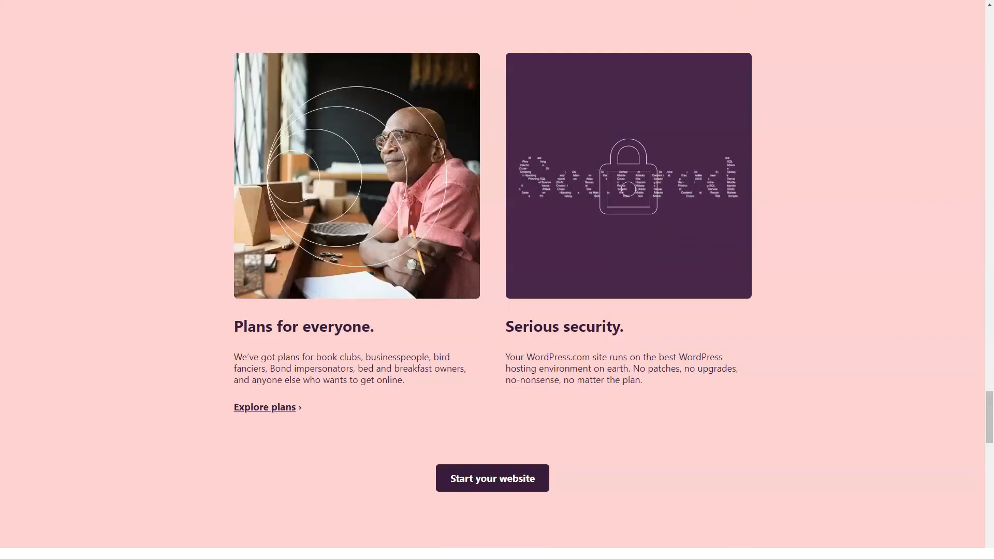
{"action": "scroll", "scroll_direction": "down", "scroll_amount": 3}
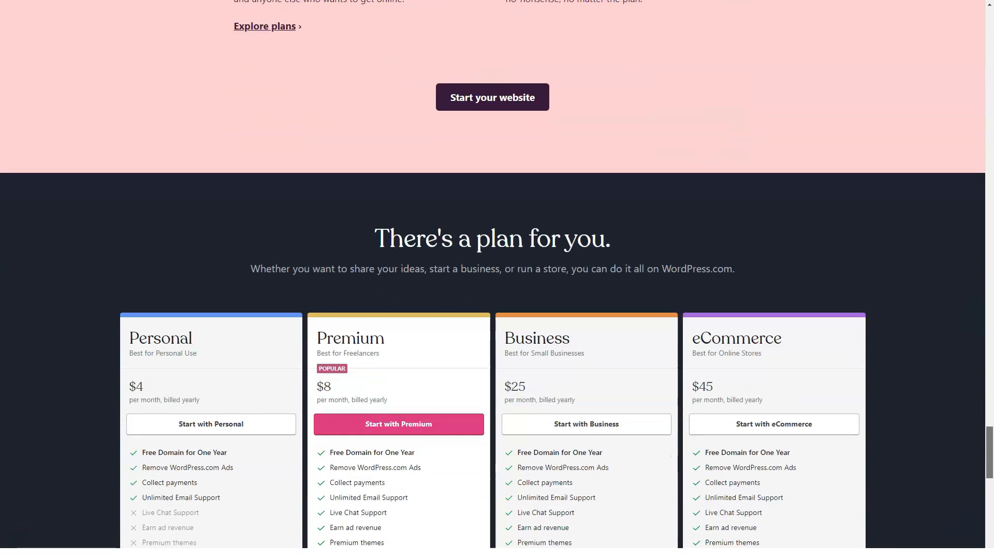
{"action": "scroll", "scroll_direction": "down", "scroll_amount": 3}
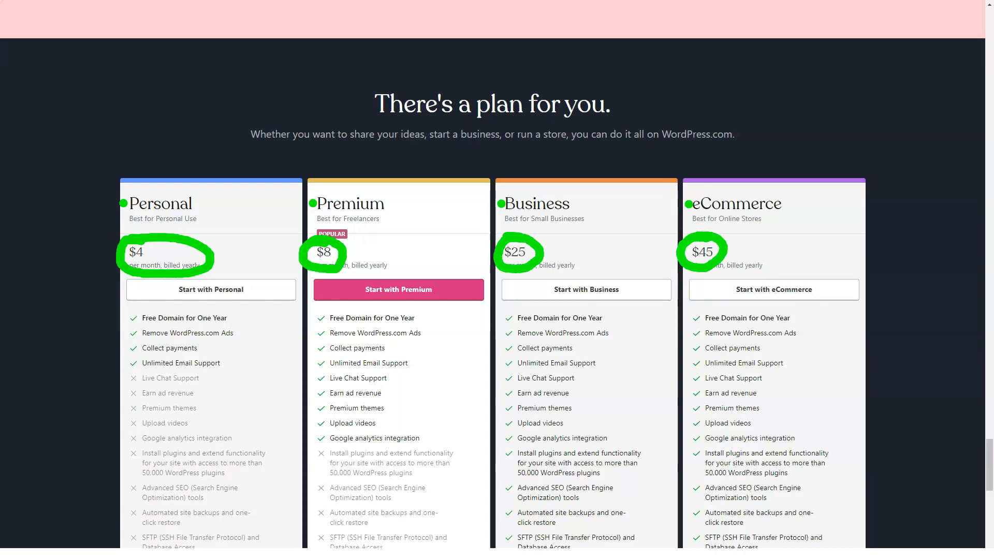
{"action": "scroll", "scroll_direction": "down", "scroll_amount": 3}
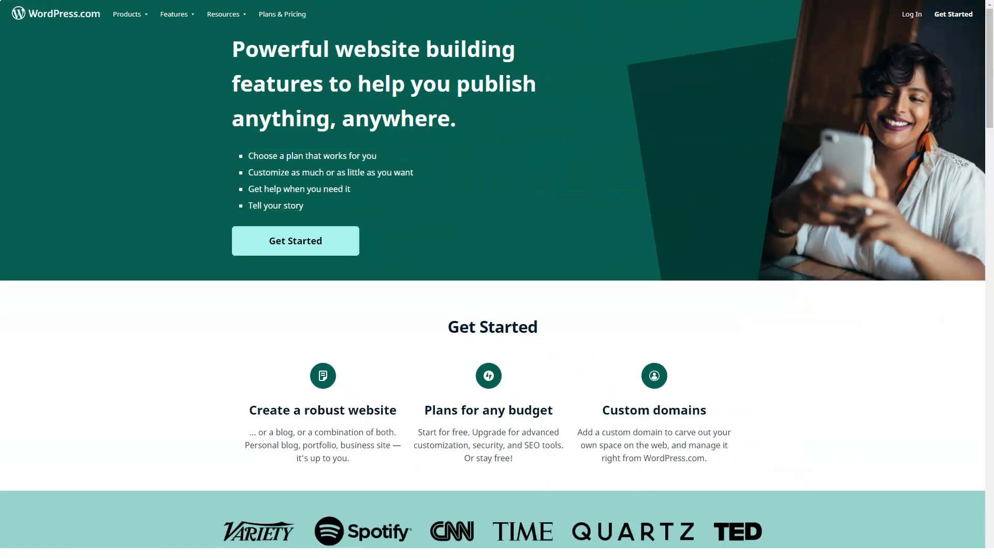
Step: Scroll the features page through Get Started, Realize your vision, Tell your story and Find your fans
{"action": "scroll", "scroll_direction": "down", "scroll_amount": 3}
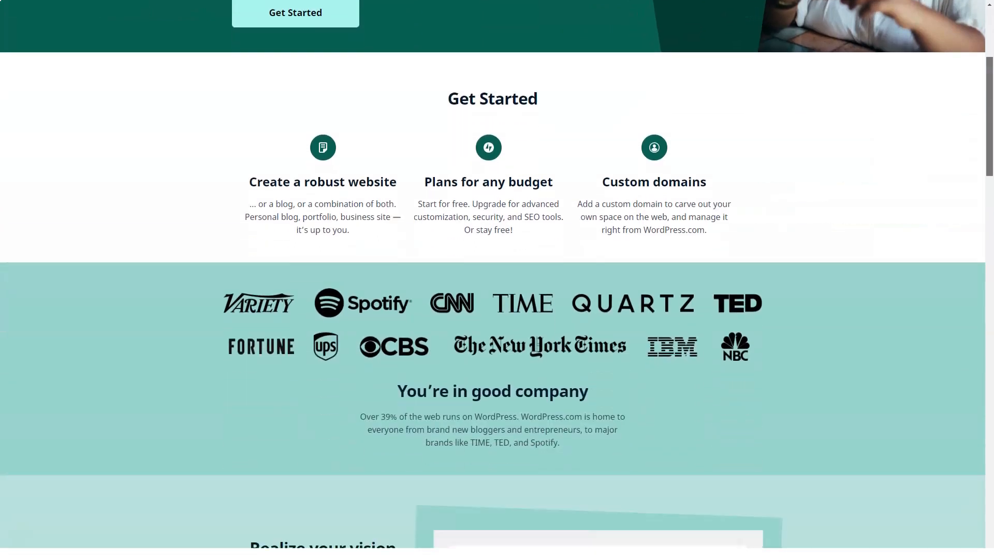
{"action": "scroll", "scroll_direction": "down", "scroll_amount": 3}
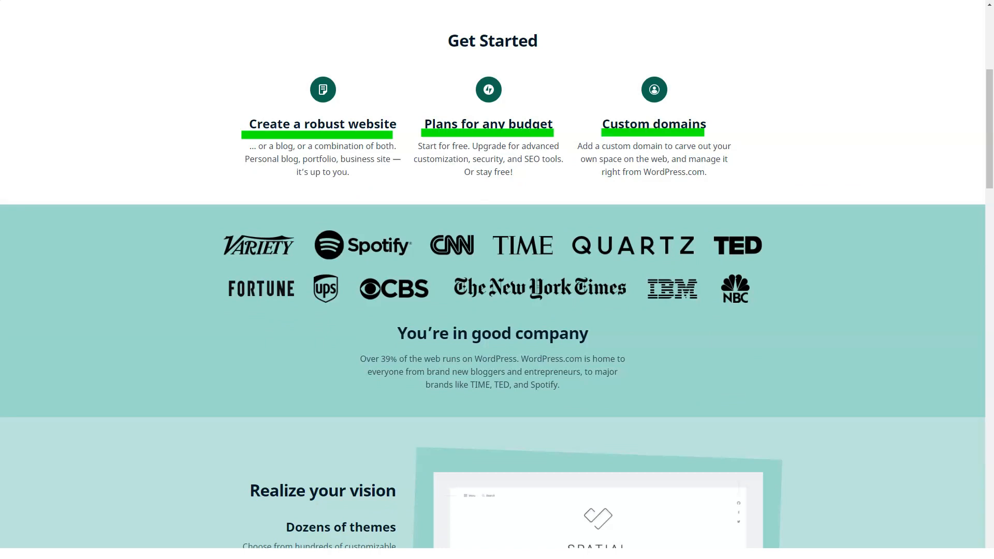
{"action": "scroll", "scroll_direction": "down", "scroll_amount": 3}
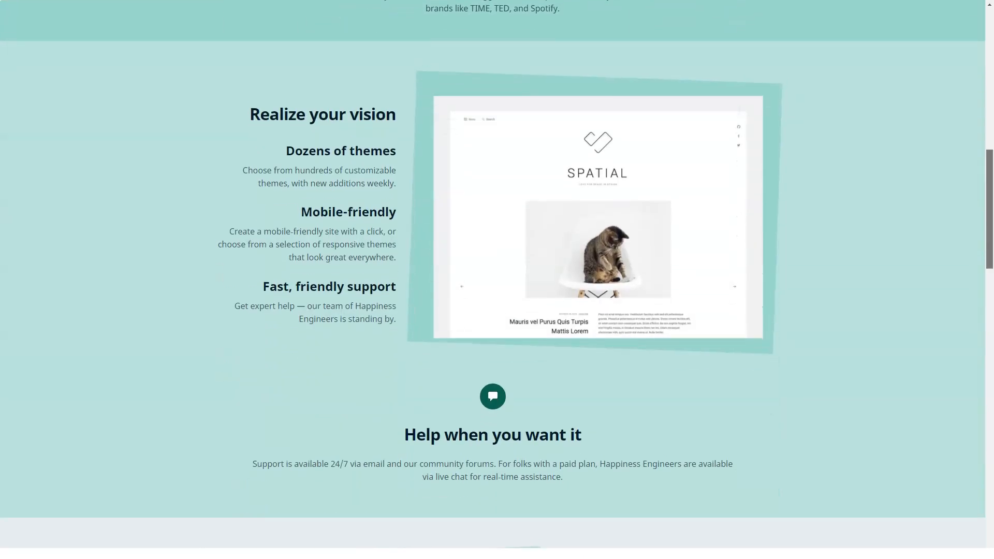
{"action": "scroll", "scroll_direction": "down", "scroll_amount": 3}
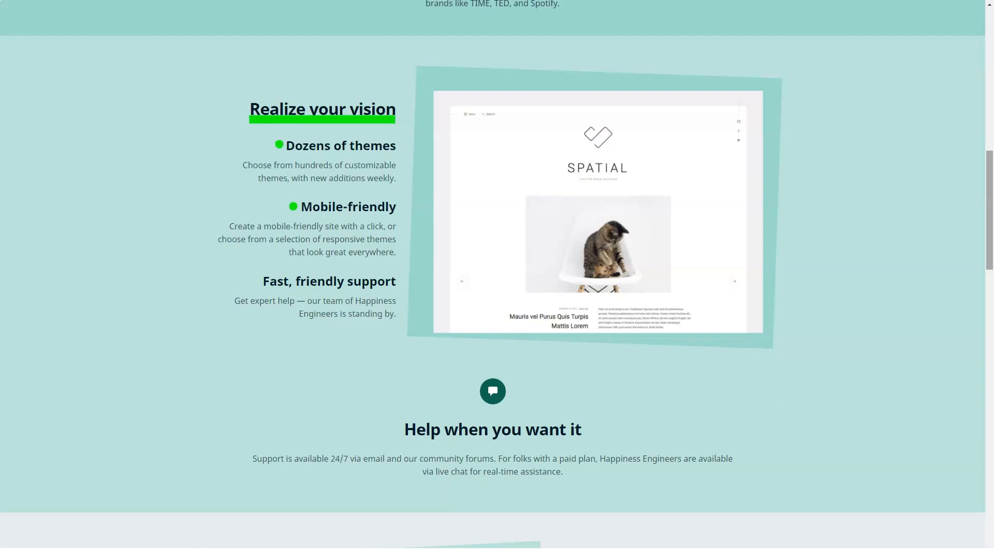
{"action": "scroll", "scroll_direction": "down", "scroll_amount": 3}
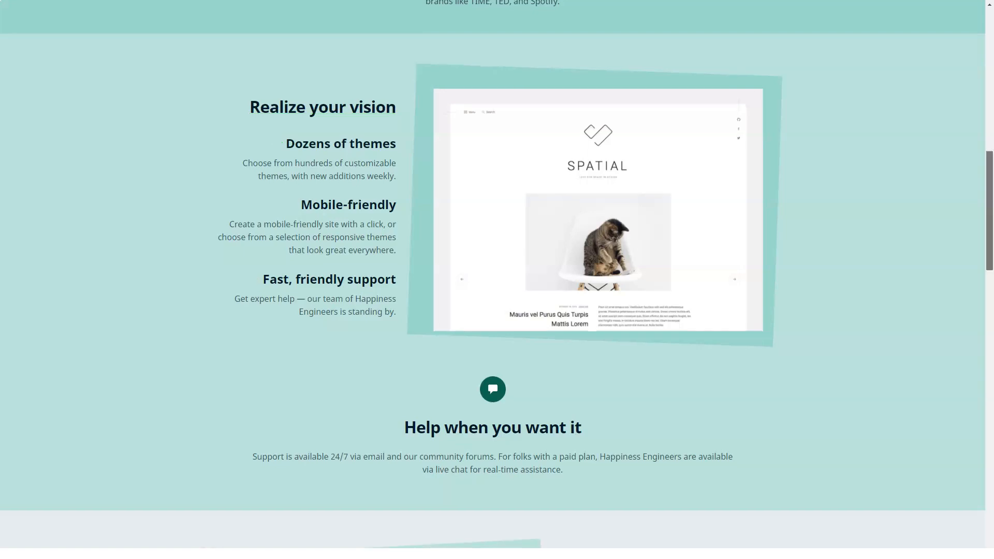
{"action": "scroll", "scroll_direction": "down", "scroll_amount": 3}
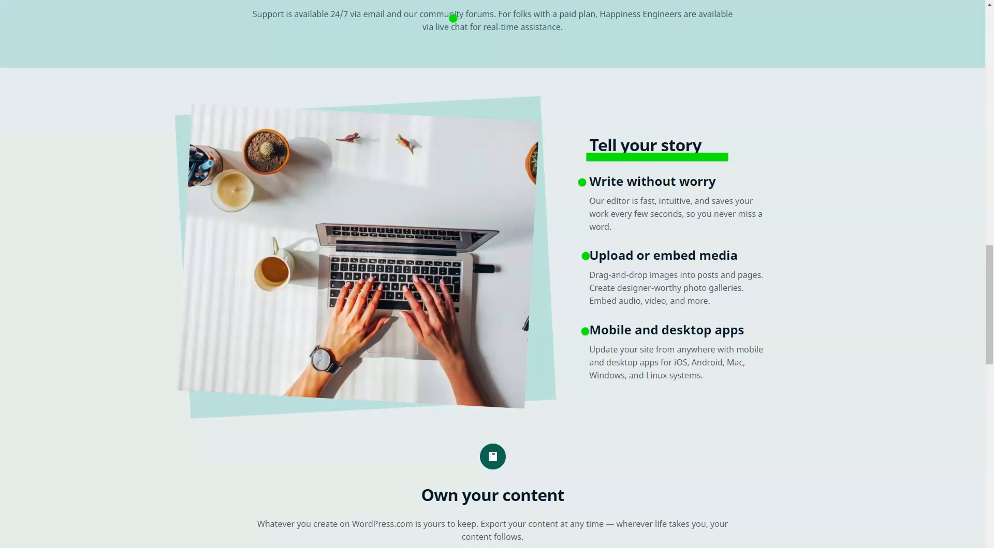
{"action": "scroll", "scroll_direction": "down", "scroll_amount": 3}
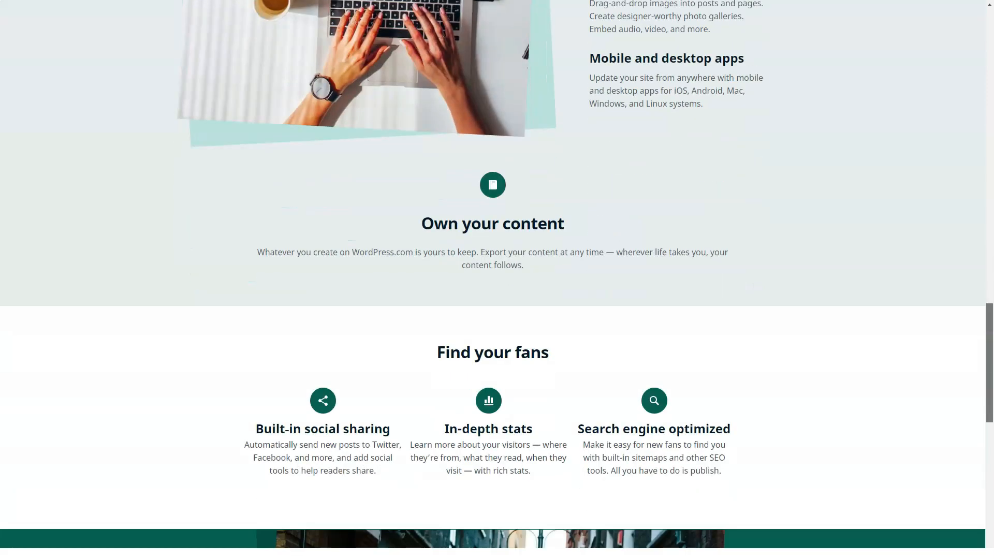
{"action": "scroll", "scroll_direction": "down", "scroll_amount": 3}
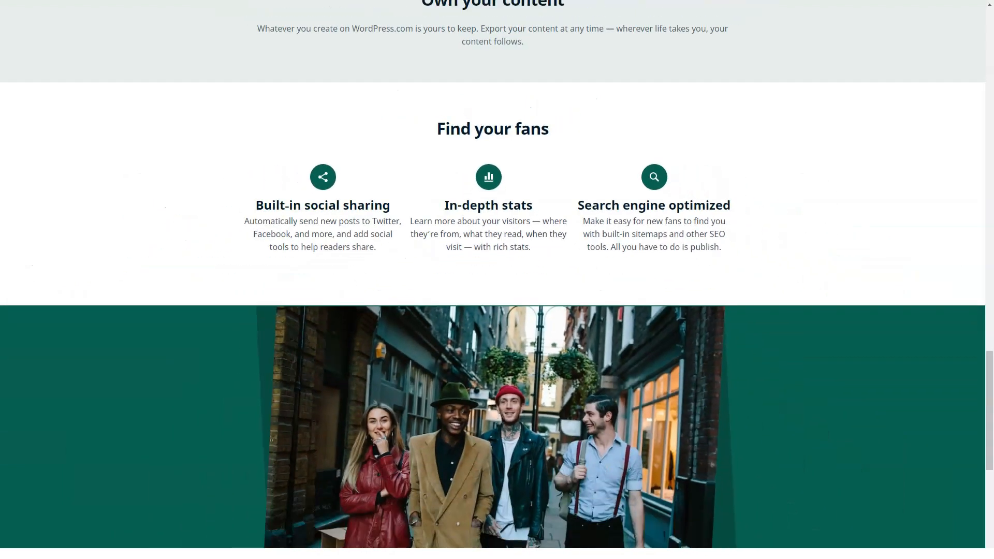
{"action": "scroll", "scroll_direction": "down", "scroll_amount": 3}
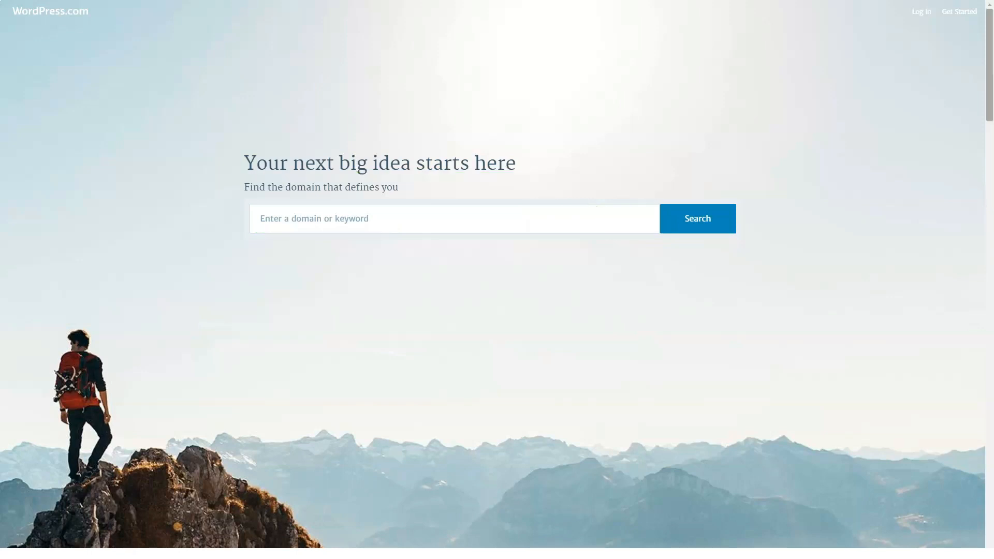
Step: Scroll the domains page through Own your identity, Powerful advanced settings and Here to help
{"action": "scroll", "scroll_direction": "down", "scroll_amount": 3}
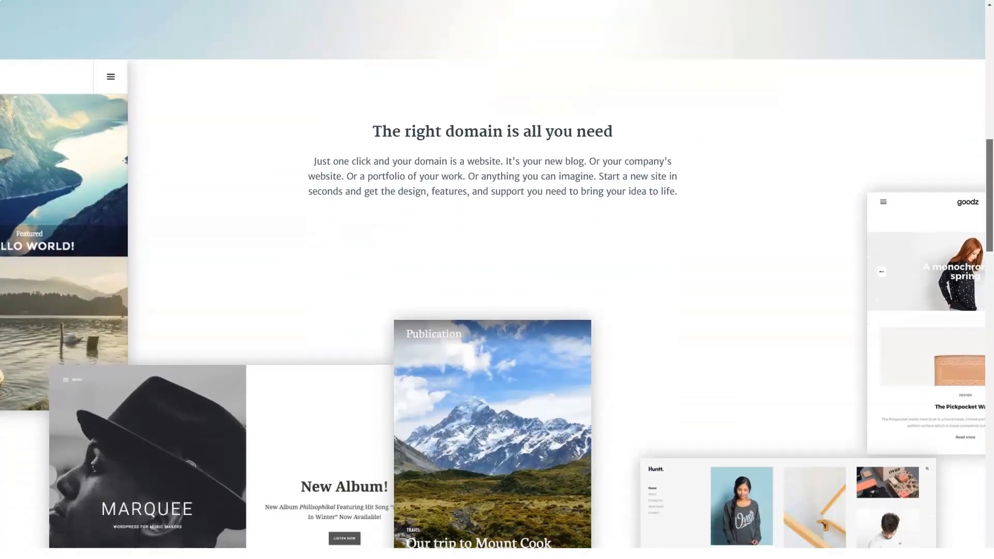
{"action": "scroll", "scroll_direction": "down", "scroll_amount": 3}
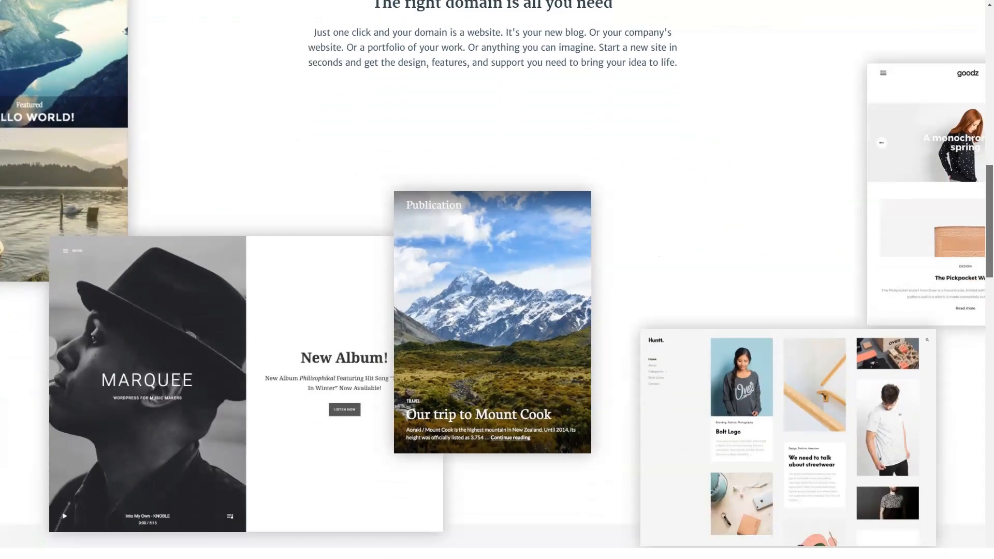
{"action": "scroll", "scroll_direction": "down", "scroll_amount": 3}
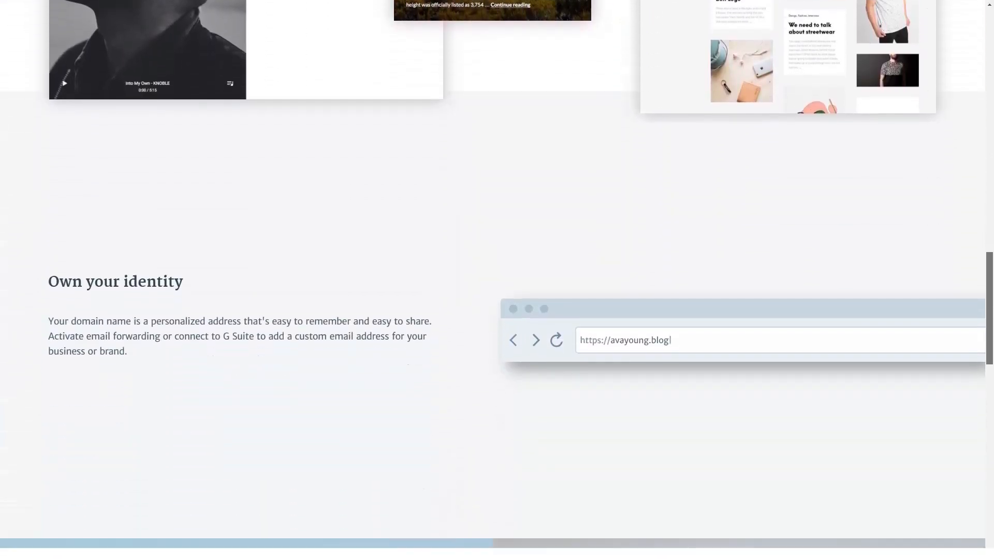
{"action": "scroll", "scroll_direction": "down", "scroll_amount": 3}
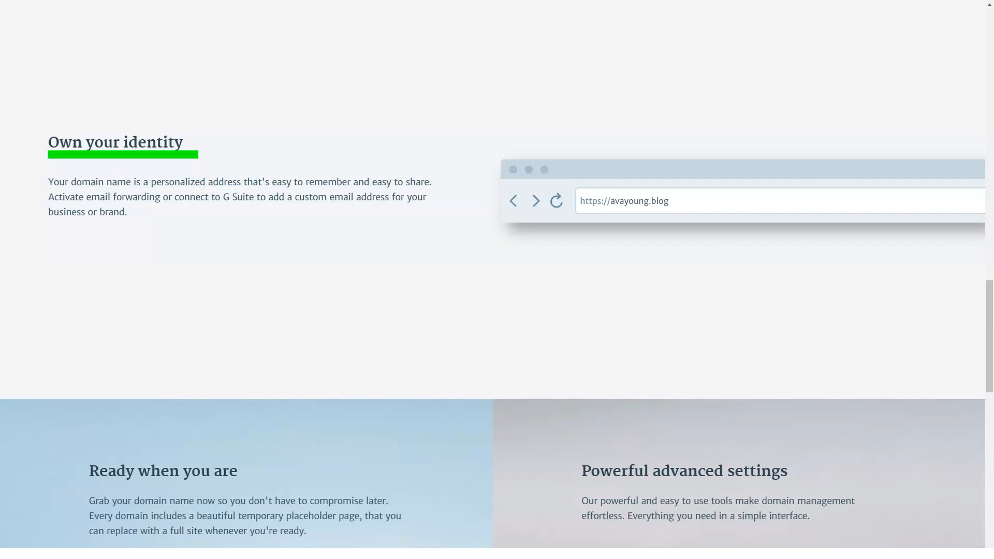
{"action": "scroll", "scroll_direction": "down", "scroll_amount": 3}
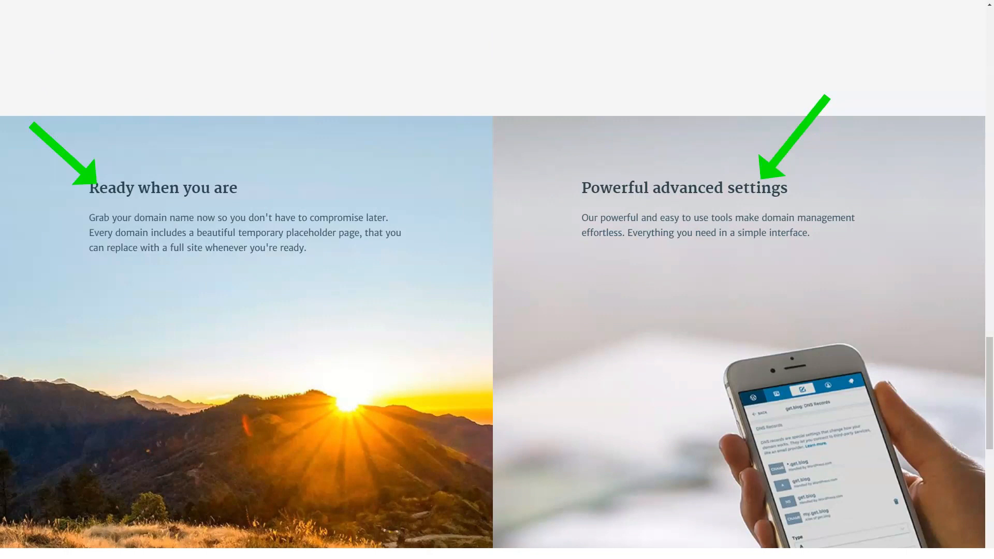
{"action": "scroll", "scroll_direction": "down", "scroll_amount": 3}
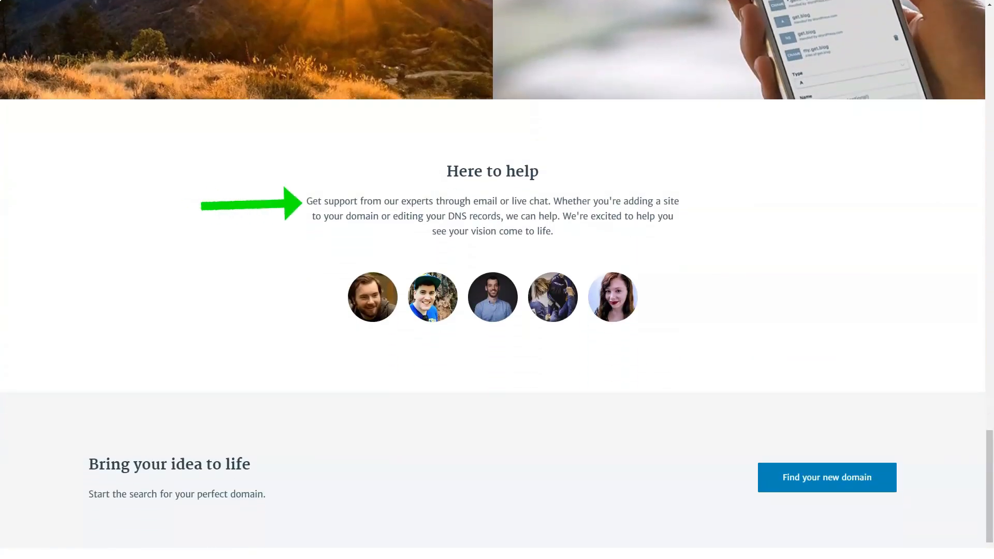
{"action": "scroll", "scroll_direction": "down", "scroll_amount": 3}
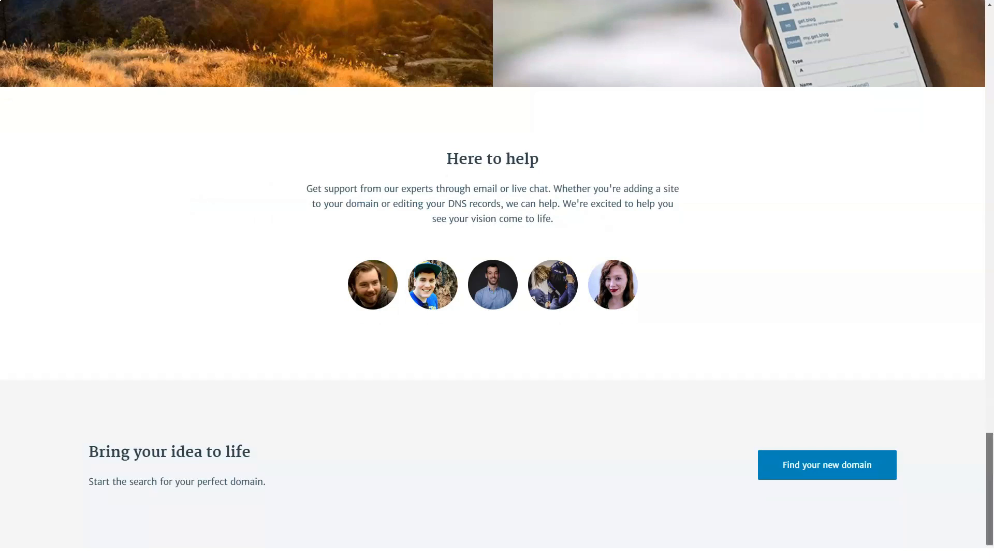
{"action": "scroll", "scroll_direction": "down", "scroll_amount": 3}
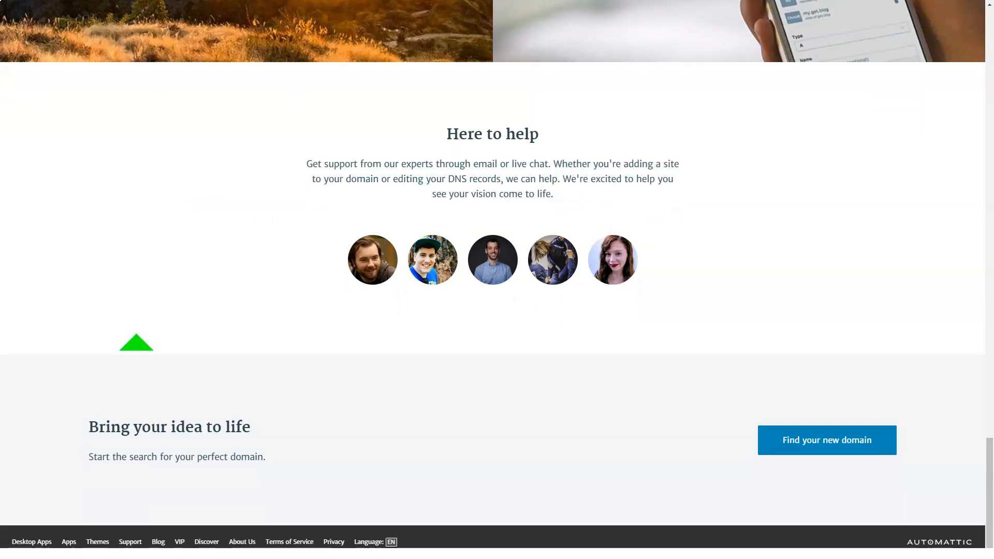